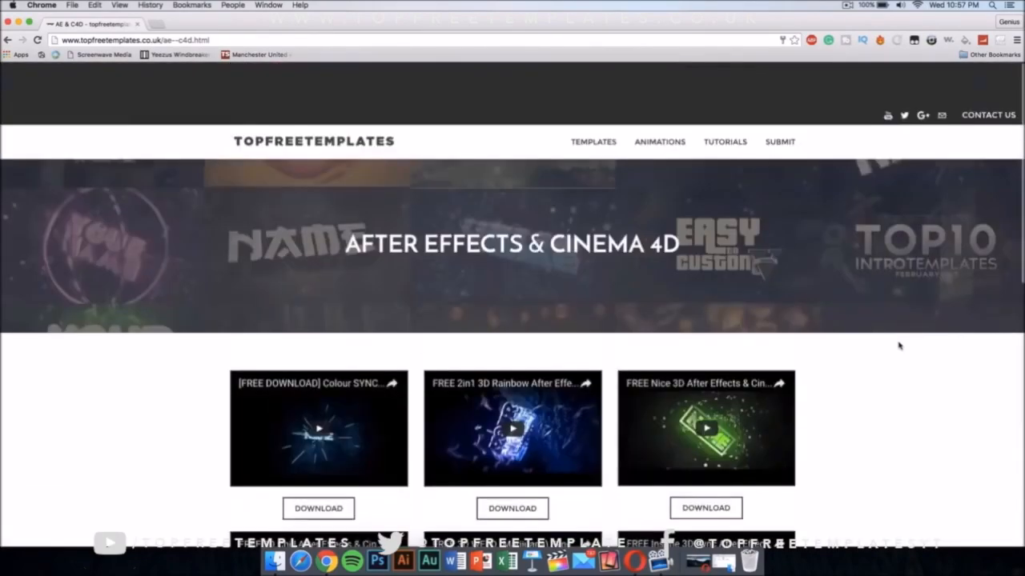
# - Browse to the AE & C4D template category and scroll down to the Orange 3D template
pyautogui.scroll(-3)
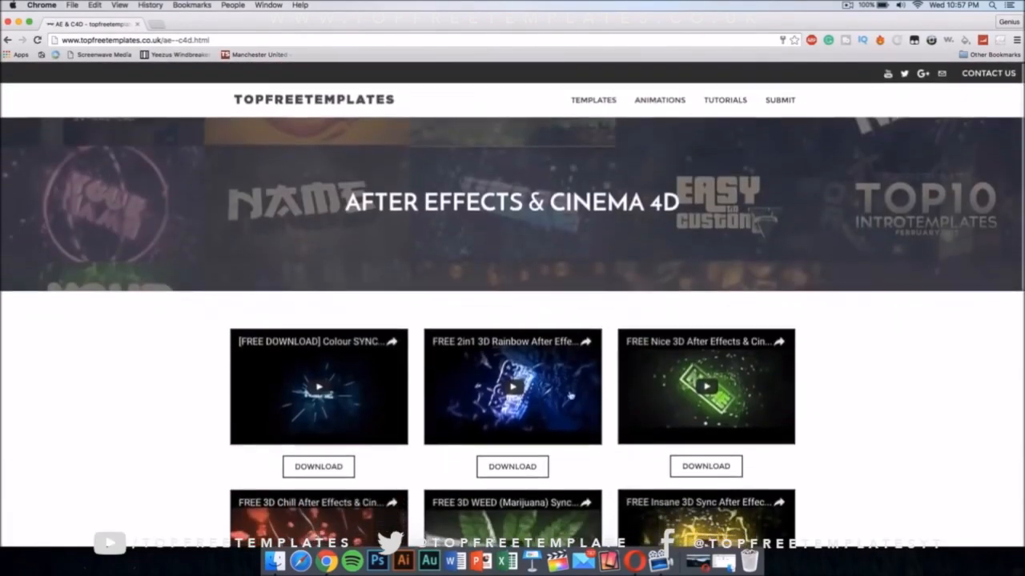
pyautogui.moveTo(695, 127)
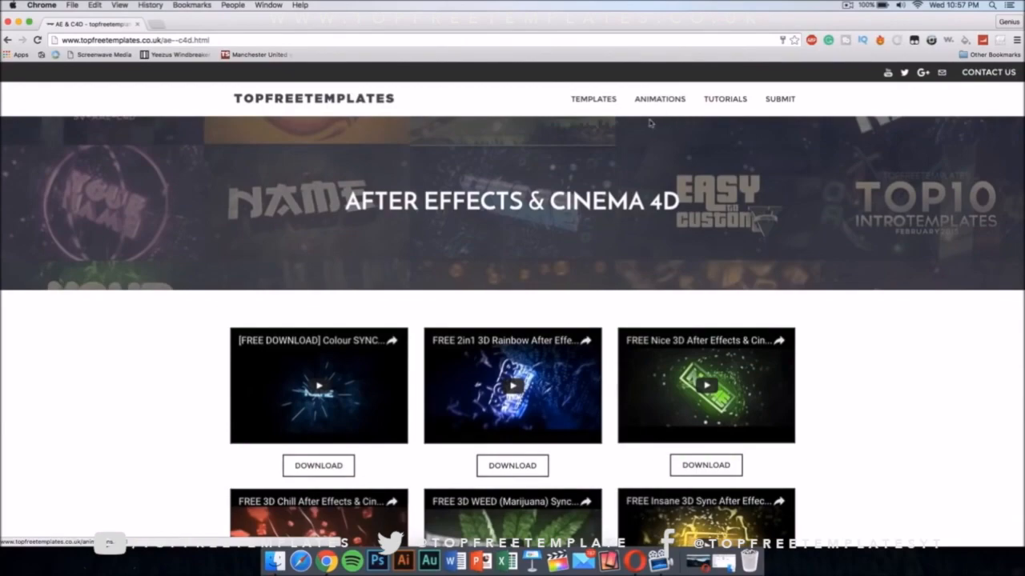
pyautogui.click(593, 99)
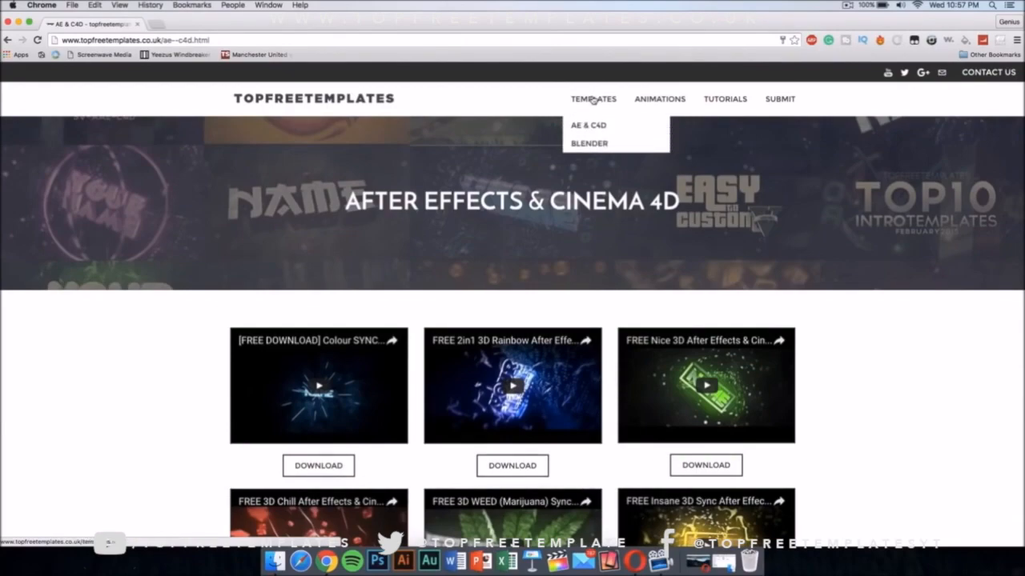
pyautogui.moveTo(588, 125)
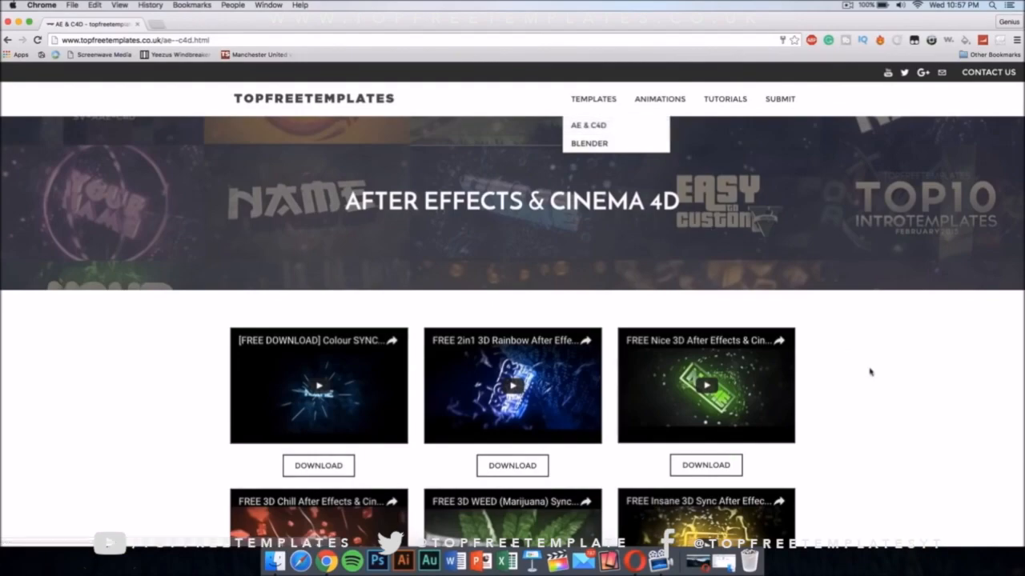
pyautogui.scroll(-3)
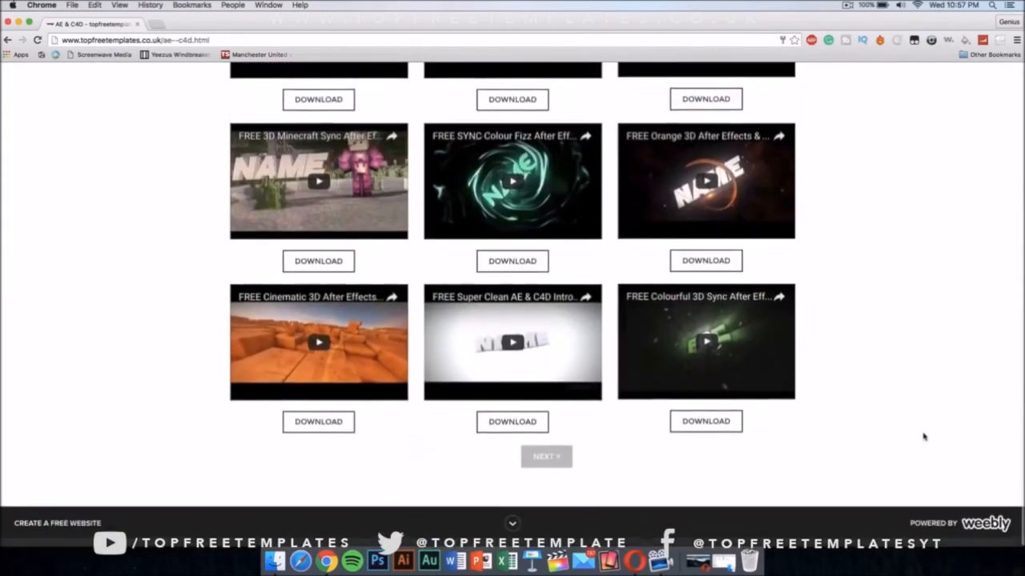
pyautogui.scroll(-3)
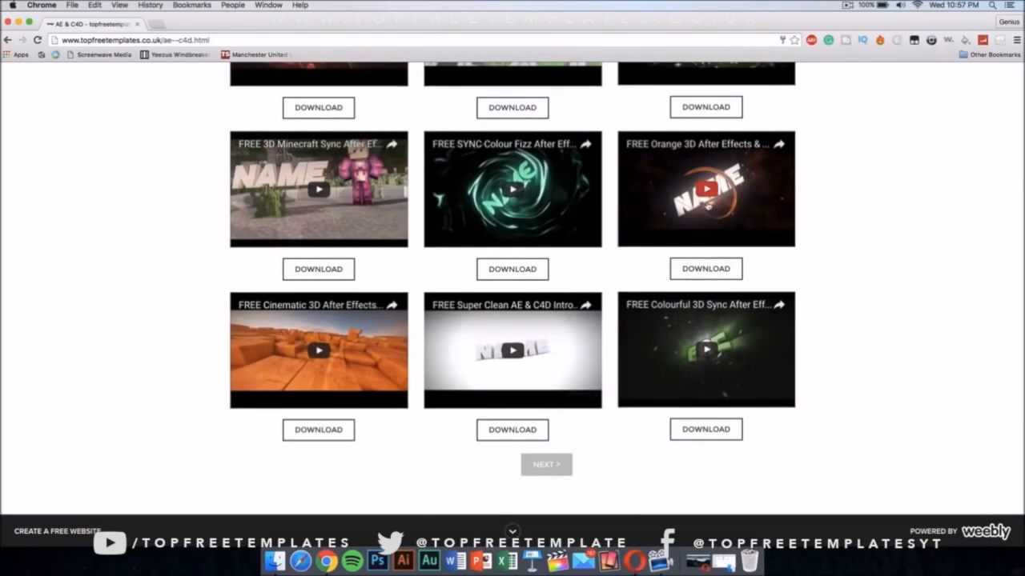
# - Preview the Orange 3D template and open its download page
pyautogui.click(705, 190)
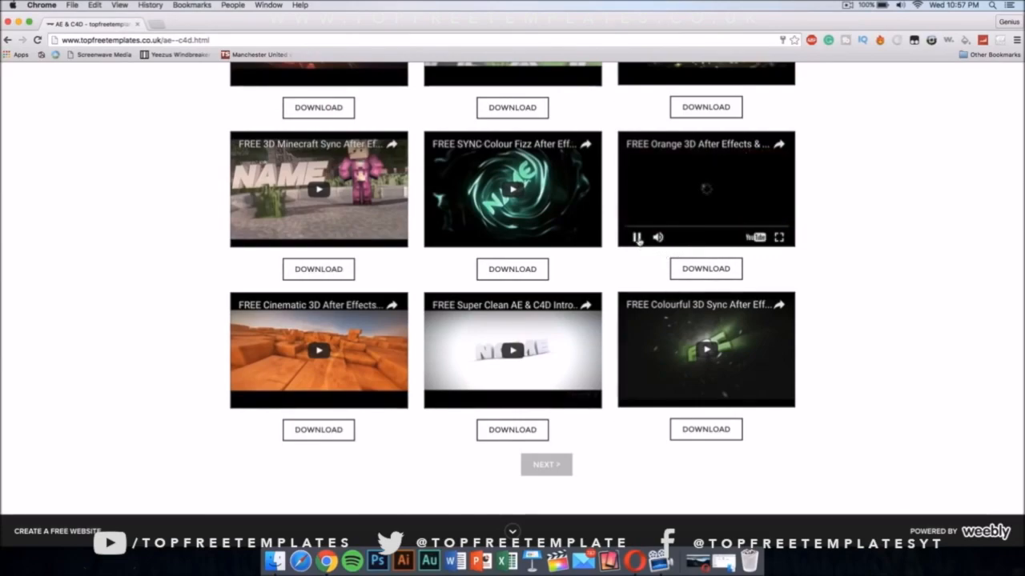
pyautogui.click(636, 237)
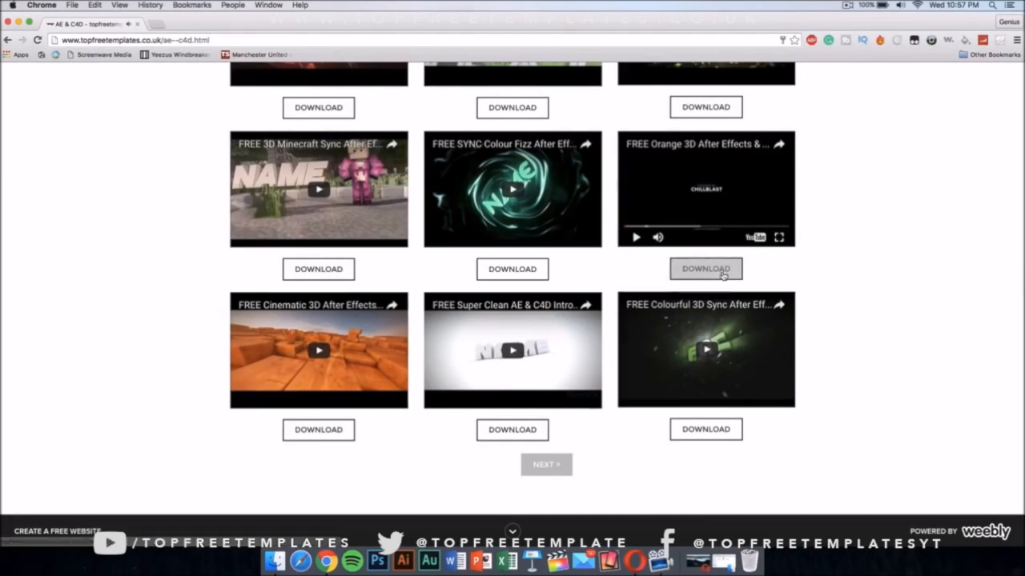
pyautogui.click(705, 268)
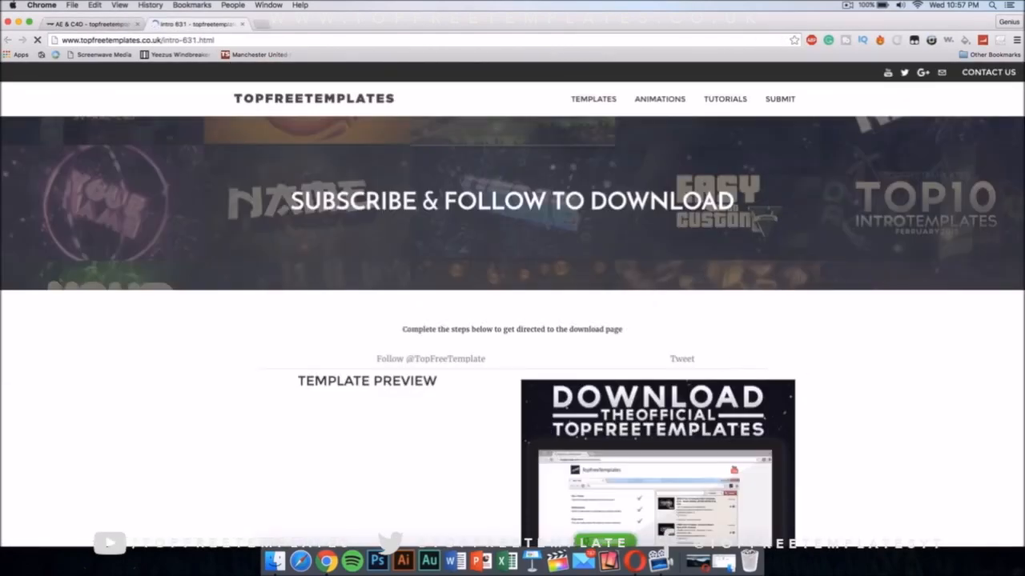
pyautogui.scroll(-3)
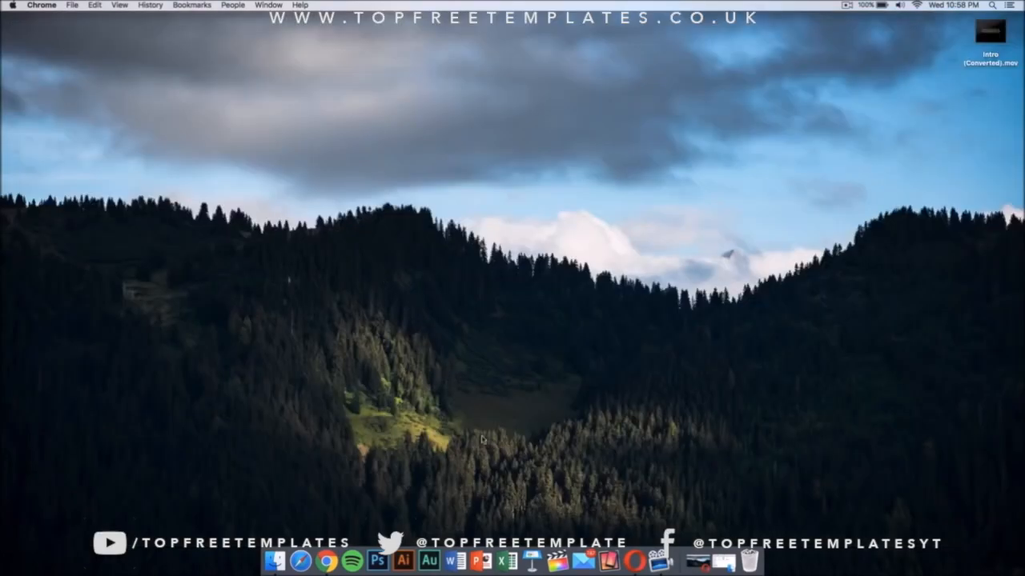
pyautogui.moveTo(698, 517)
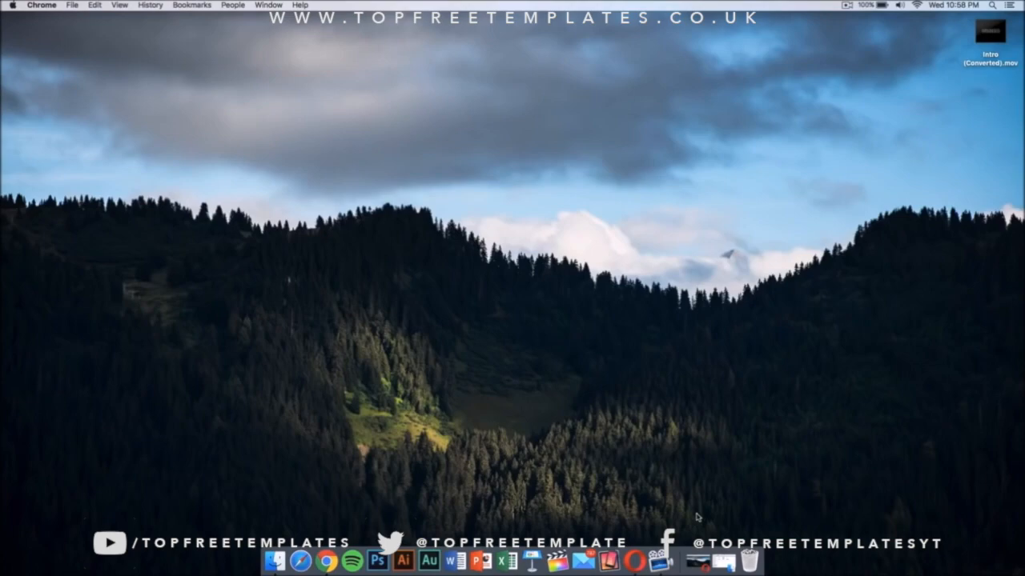
pyautogui.click(638, 560)
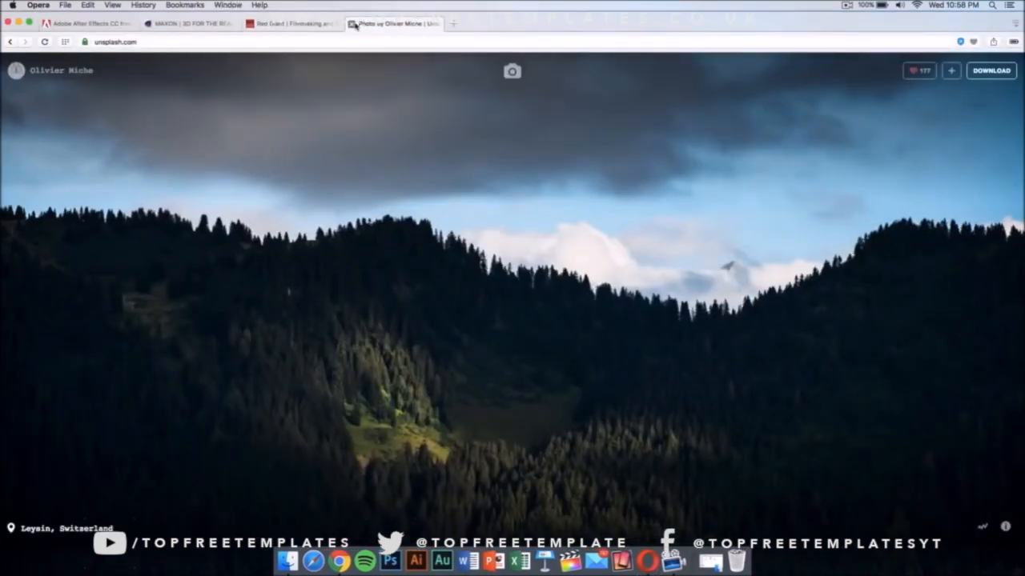
# - Close the mountain photo tab and show the After Effects CC product page
pyautogui.click(291, 24)
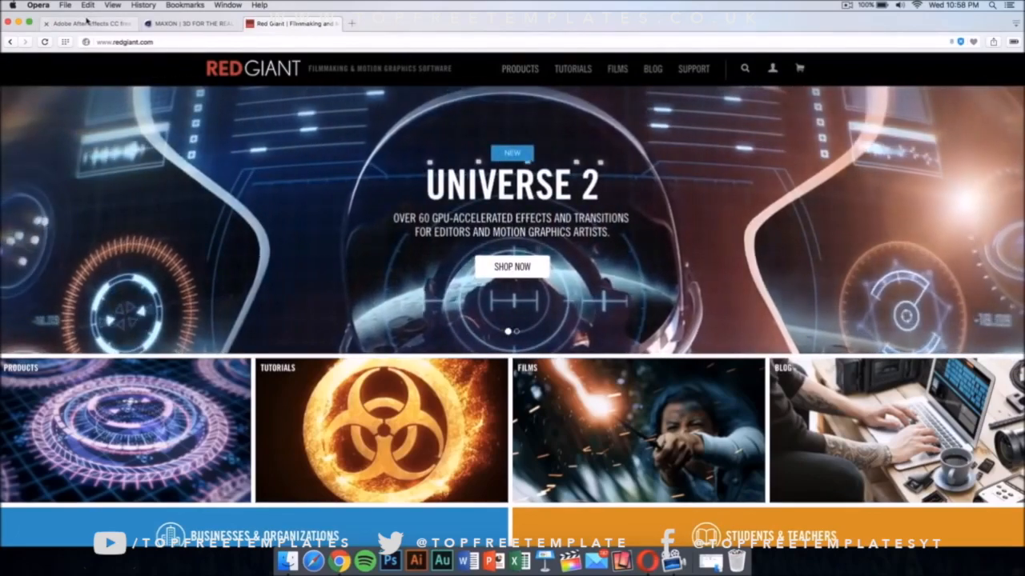
pyautogui.click(88, 23)
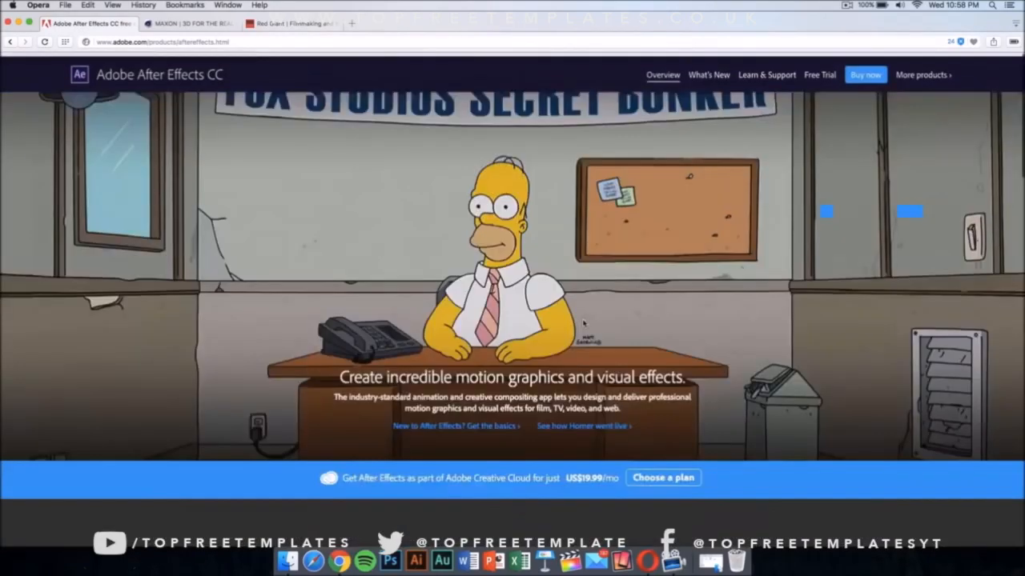
pyautogui.scroll(-3)
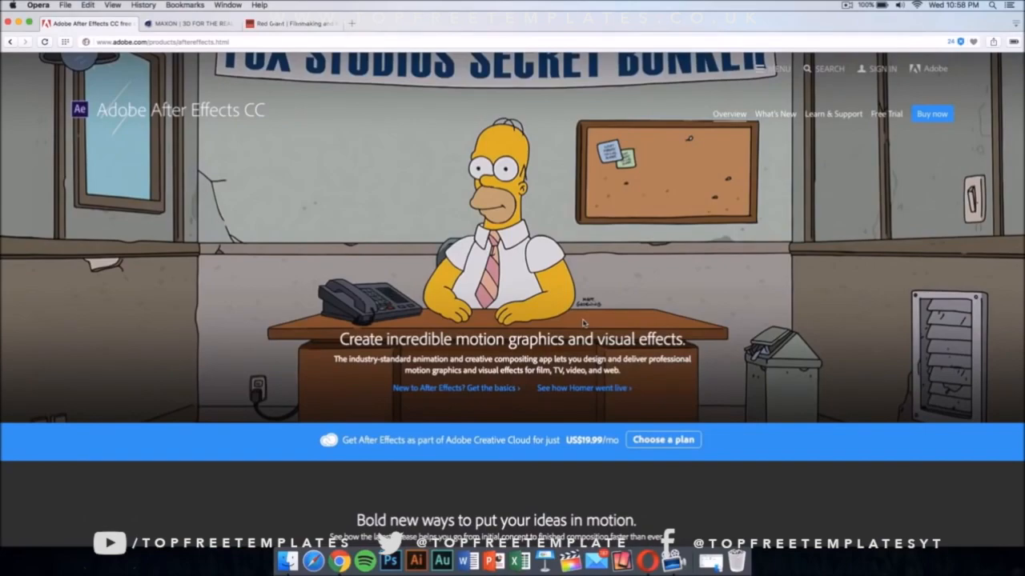
pyautogui.moveTo(911, 250)
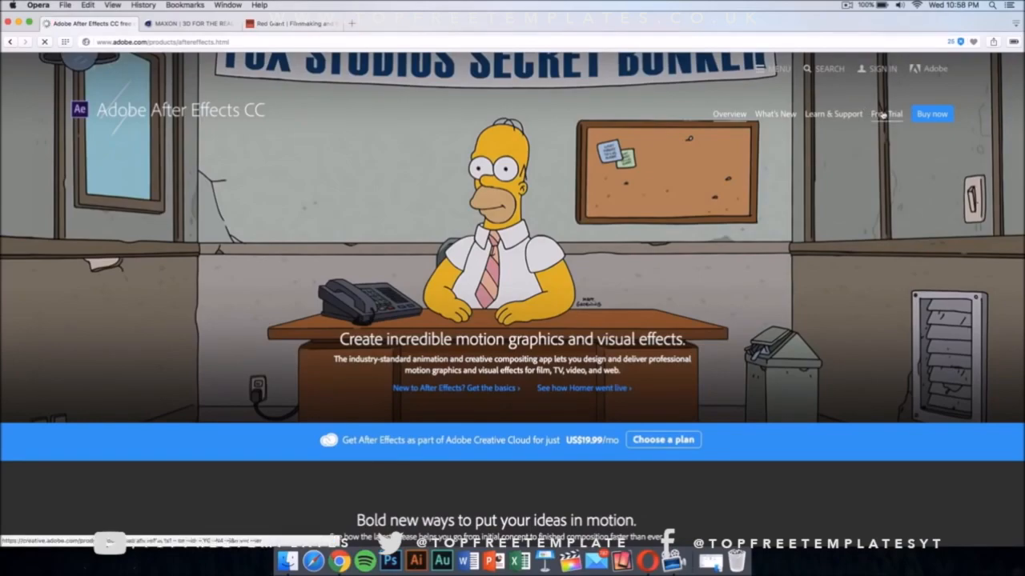
# - Start the free trial as an Experienced user for organization use and sign up for an Adobe ID
pyautogui.click(885, 114)
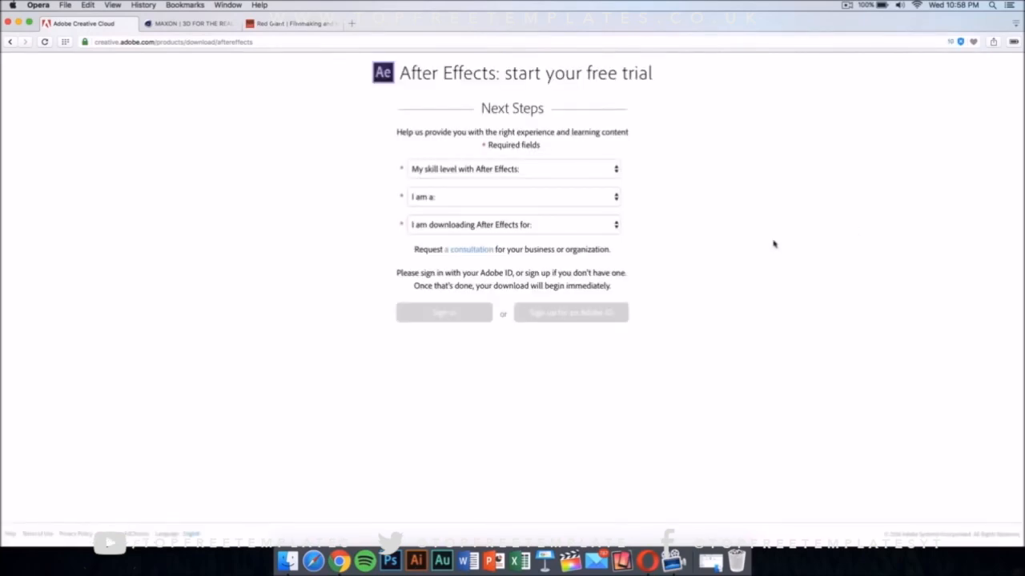
pyautogui.click(512, 169)
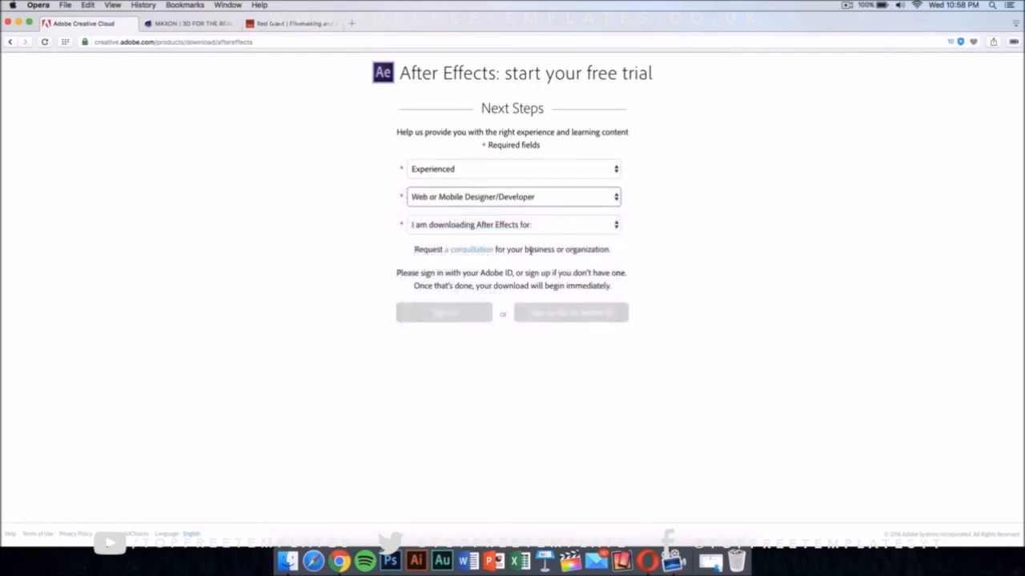
pyautogui.click(512, 224)
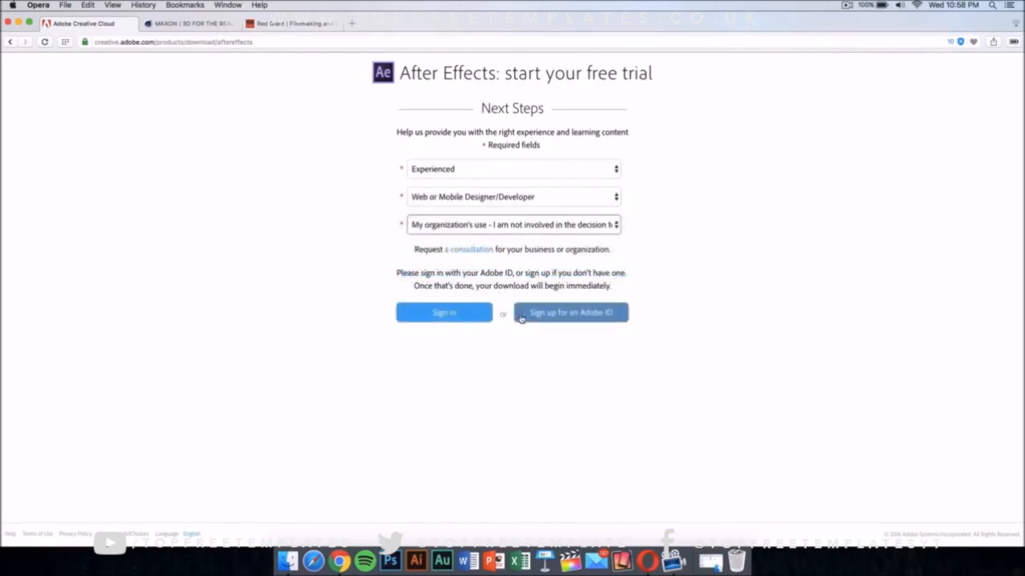
pyautogui.click(570, 312)
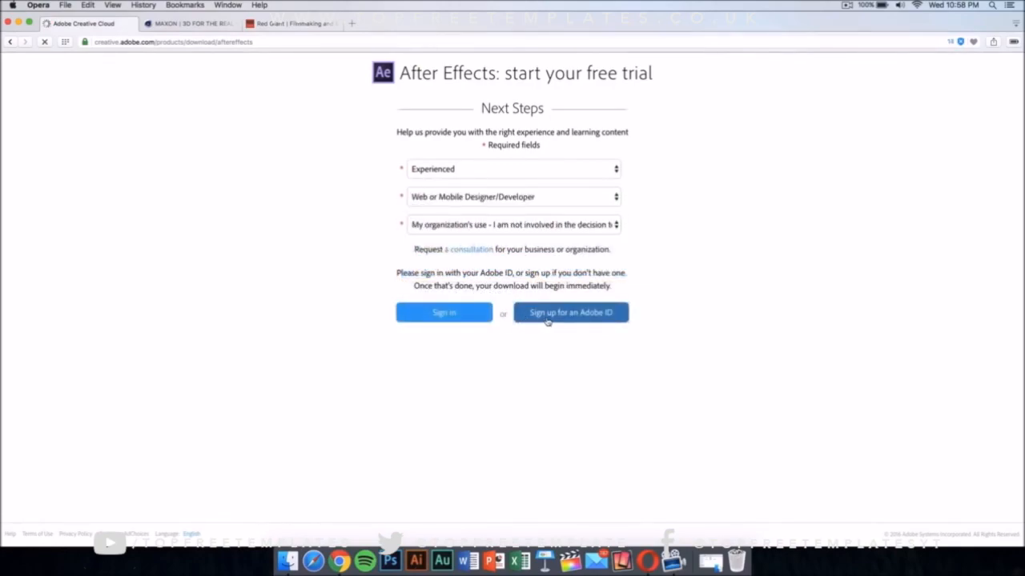
pyautogui.click(570, 312)
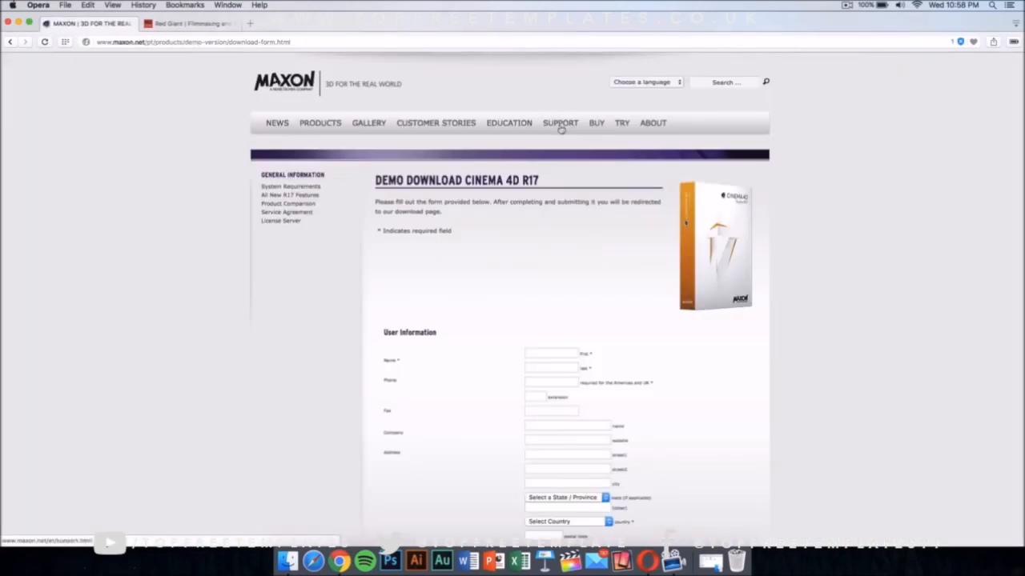
pyautogui.moveTo(565, 299)
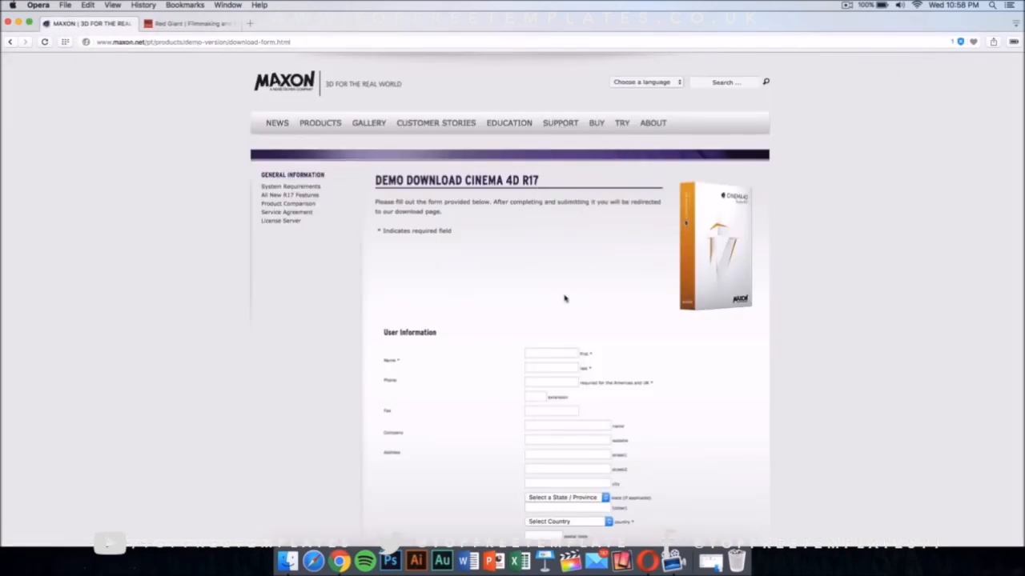
pyautogui.scroll(-3)
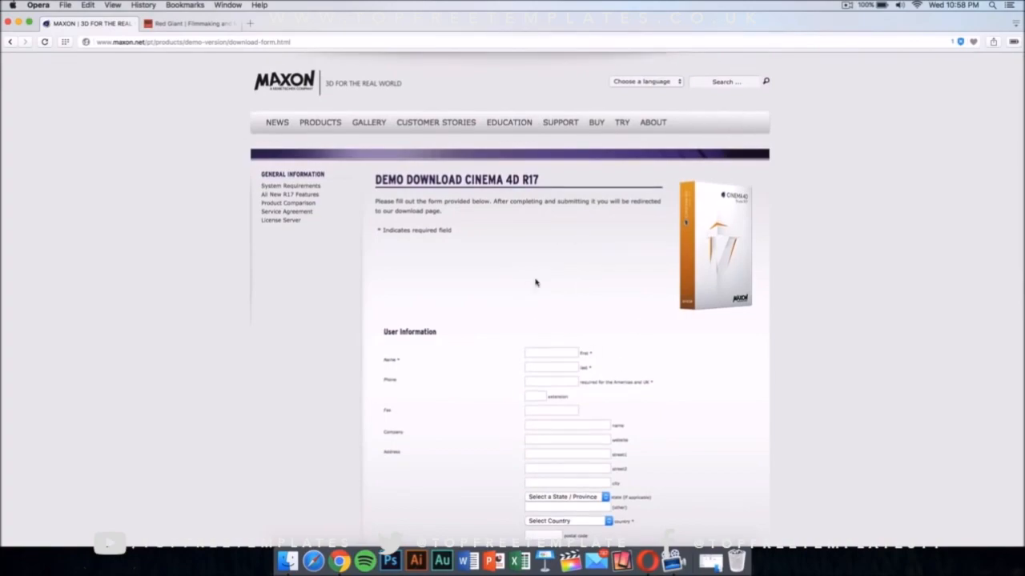
pyautogui.scroll(-3)
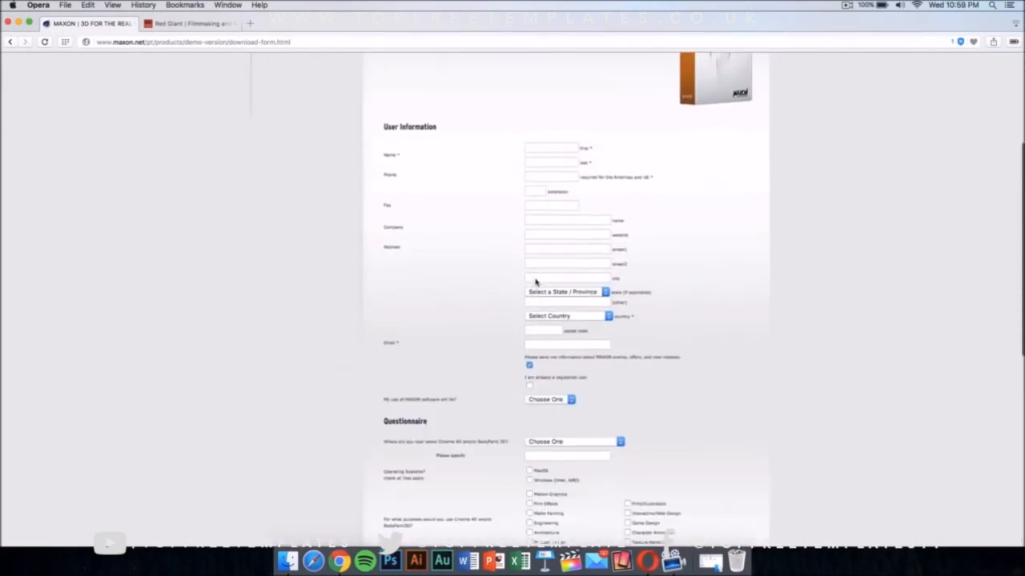
pyautogui.scroll(-3)
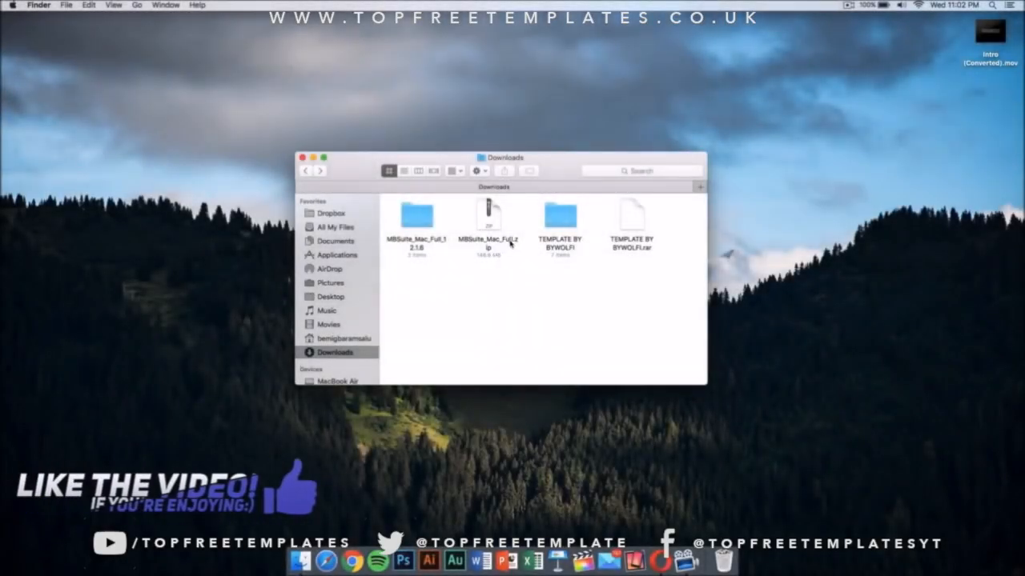
# - Open the TEMPLATE BY BYWOLFI folder and launch C4D Part.c4d
pyautogui.doubleClick(560, 216)
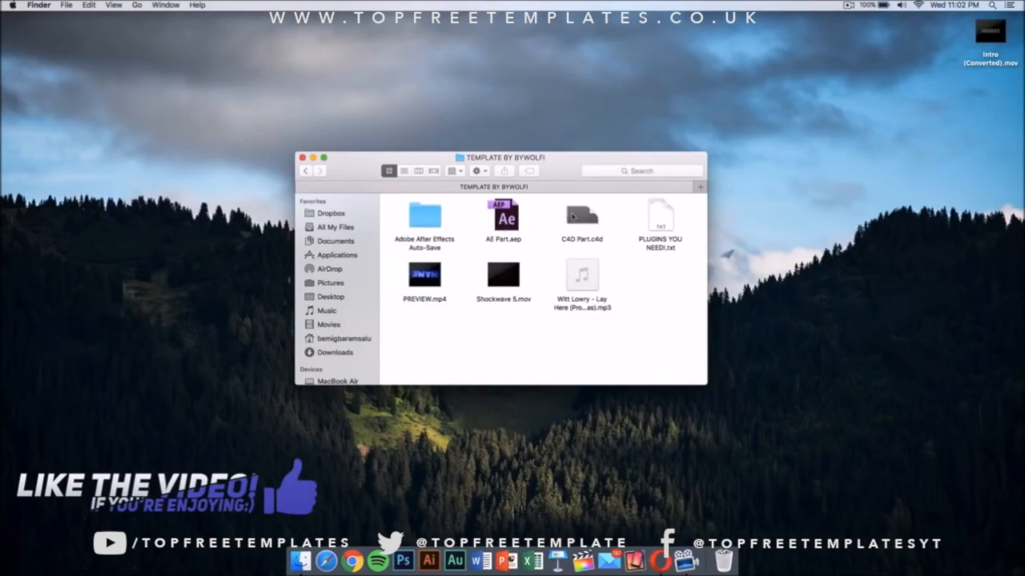
pyautogui.doubleClick(583, 216)
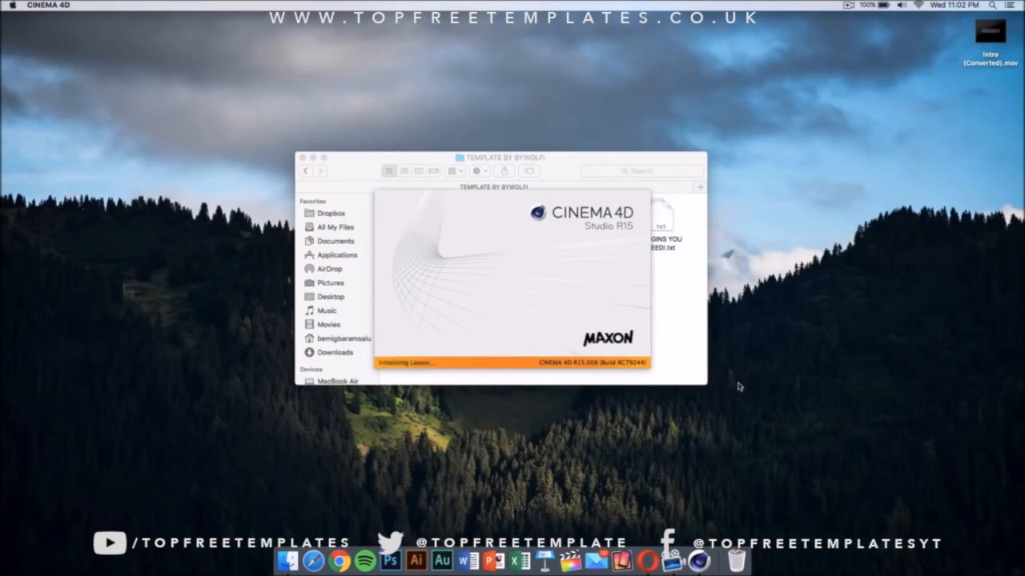
pyautogui.moveTo(695, 507)
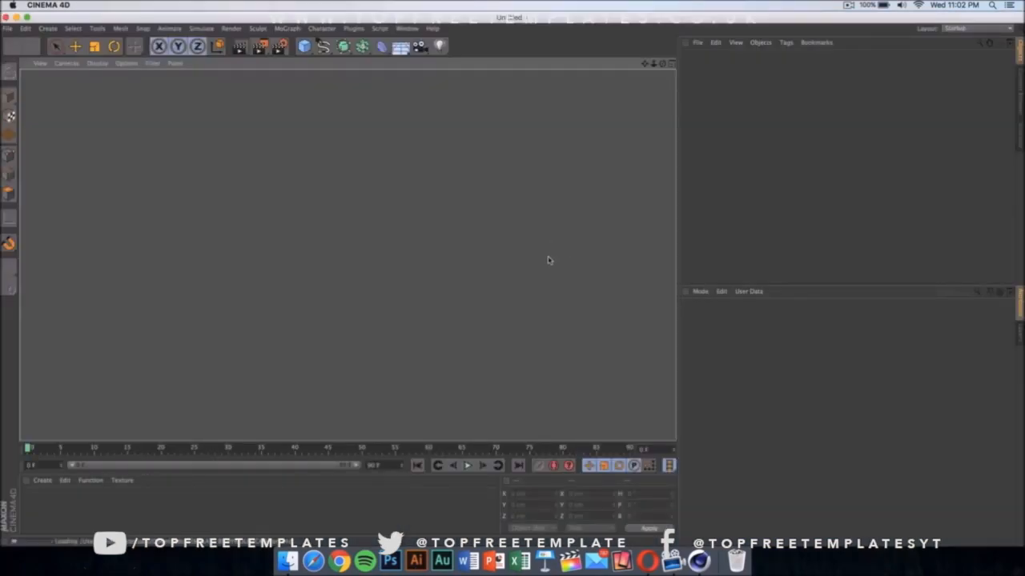
pyautogui.moveTo(448, 309)
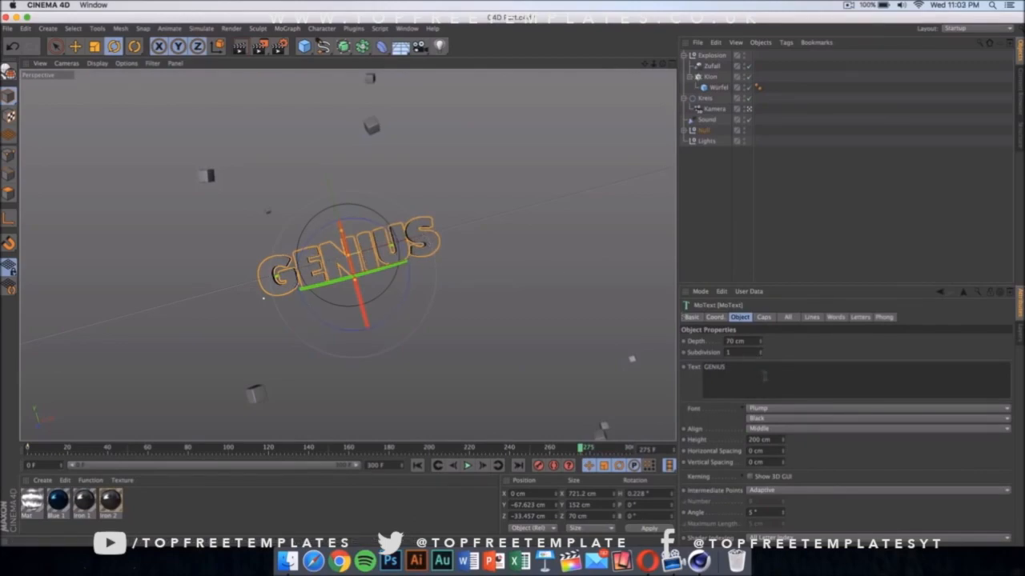
# - Edit the MoText logo's Text field, then deselect it to view the GENIUS cube scene
pyautogui.doubleClick(714, 367)
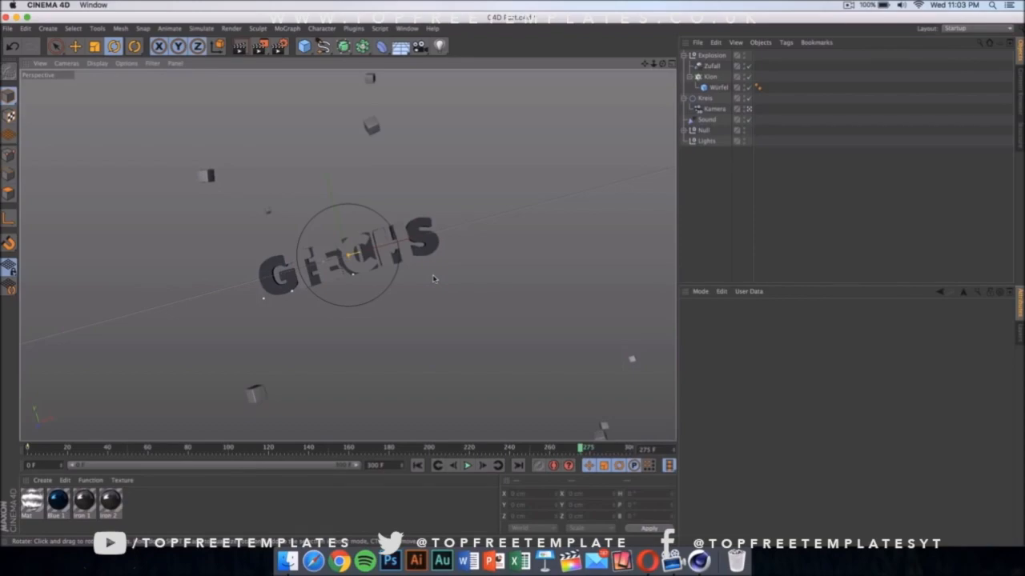
pyautogui.click(719, 87)
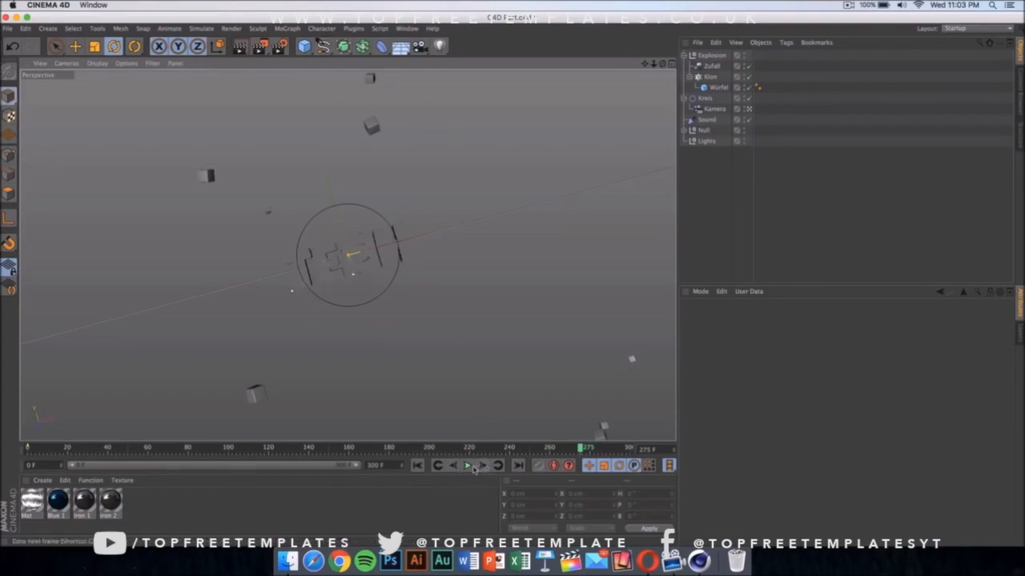
# - Play and pause the exploding-cube animation, bringing up the Asset Error warning
pyautogui.click(467, 465)
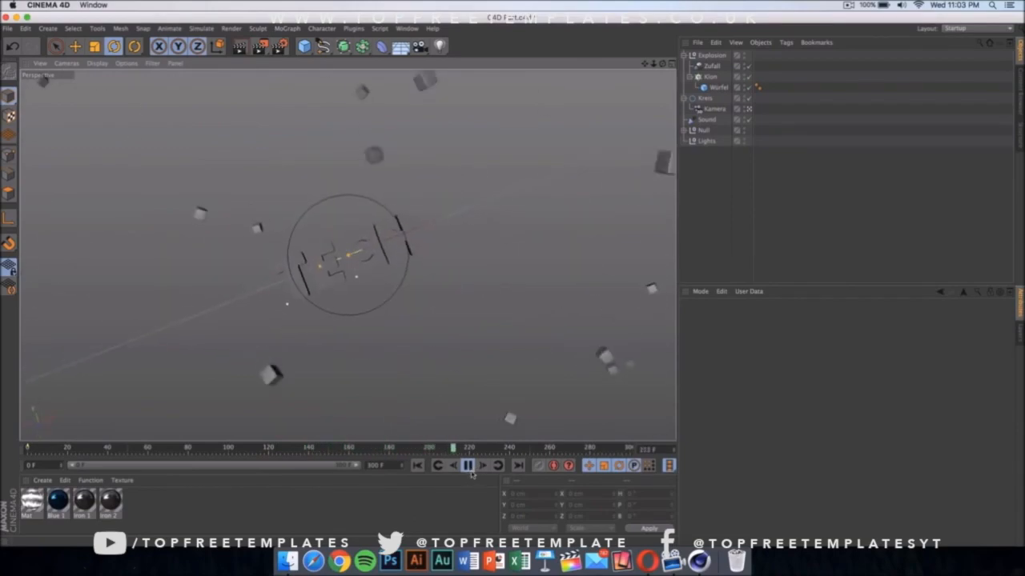
pyautogui.click(467, 465)
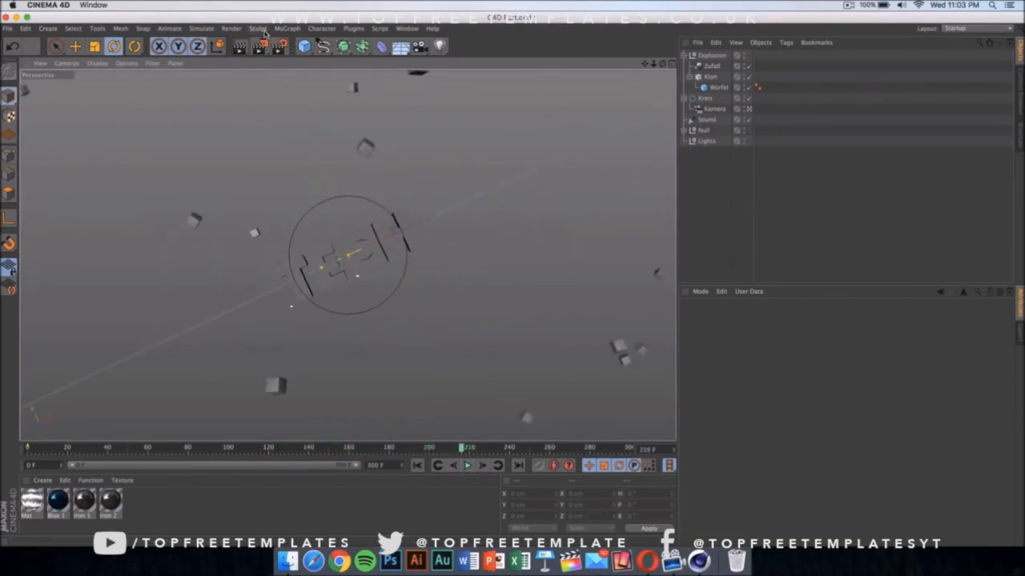
pyautogui.click(231, 28)
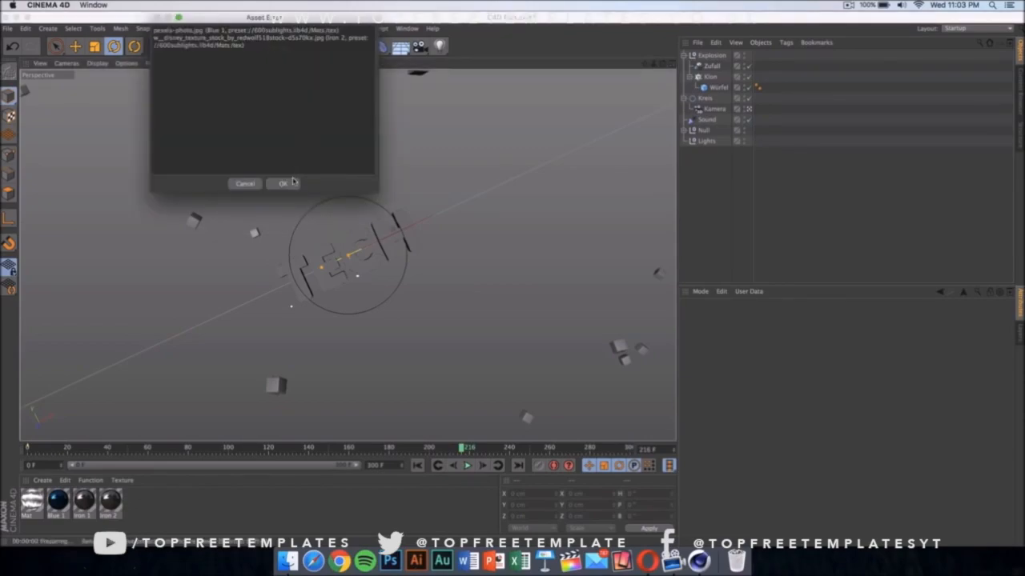
# - Dismiss the Asset Error dialog and pick a new font for the logo's MoText
pyautogui.click(283, 184)
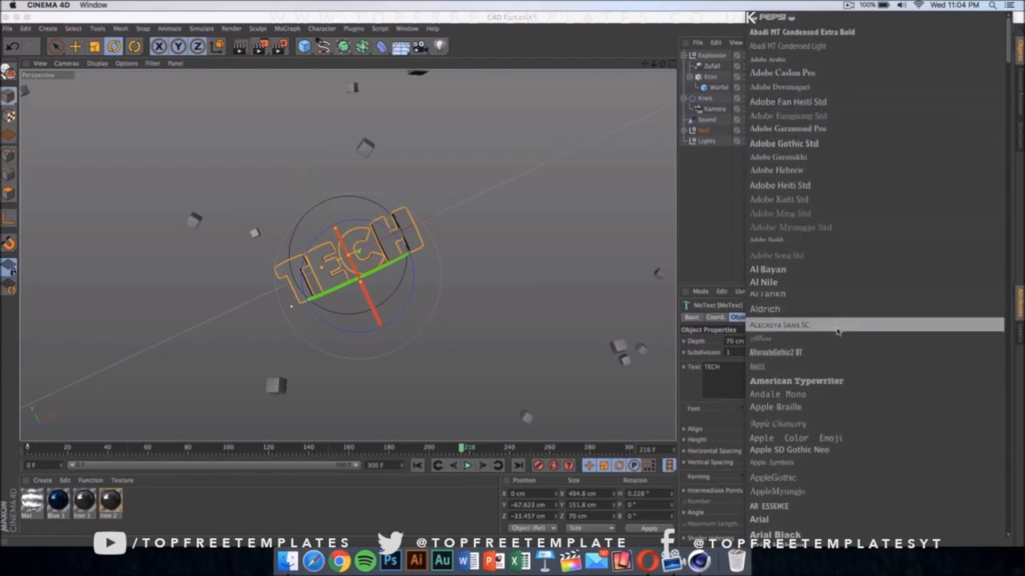
pyautogui.scroll(-3)
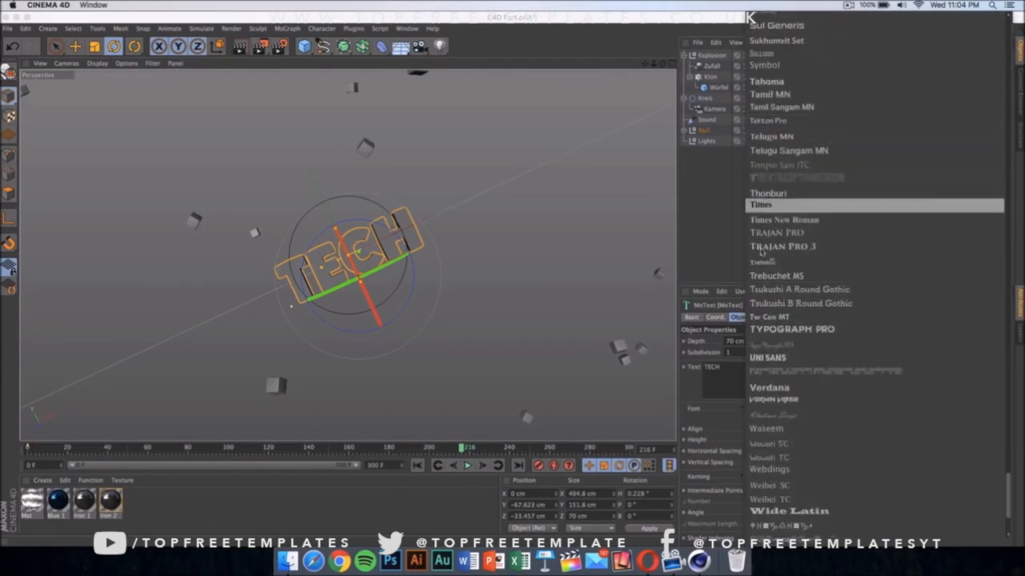
pyautogui.click(759, 204)
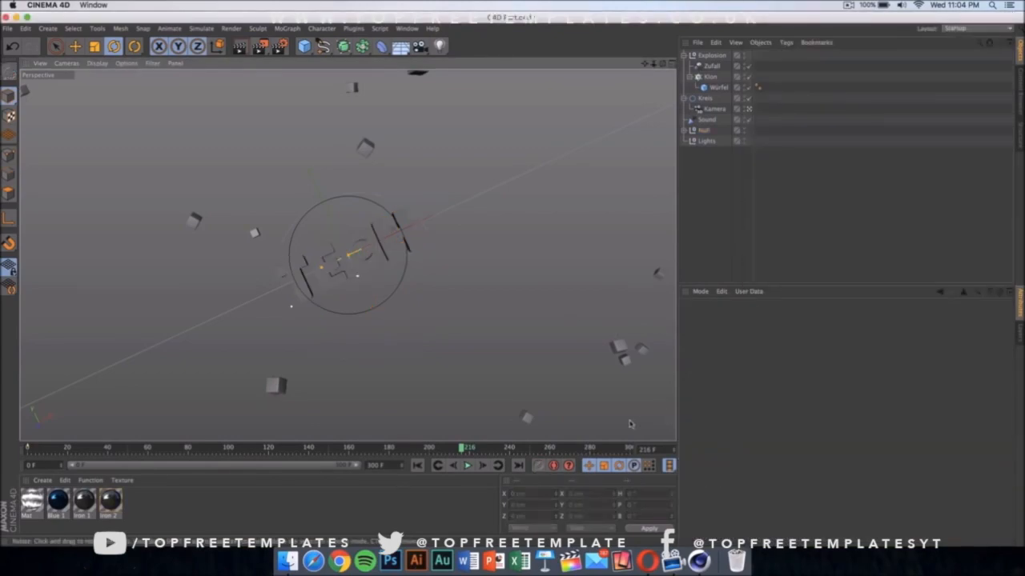
pyautogui.doubleClick(57, 503)
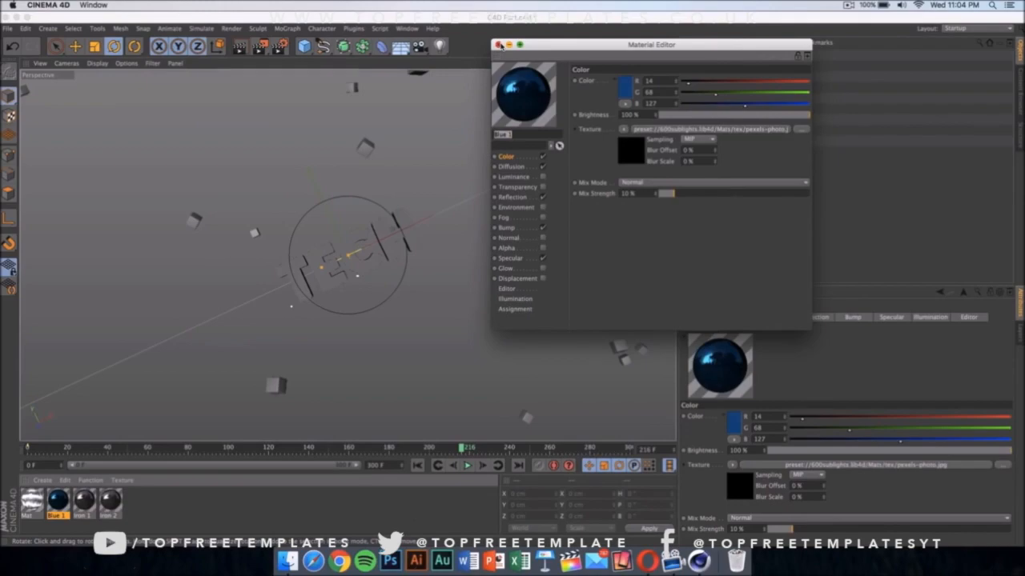
pyautogui.click(498, 44)
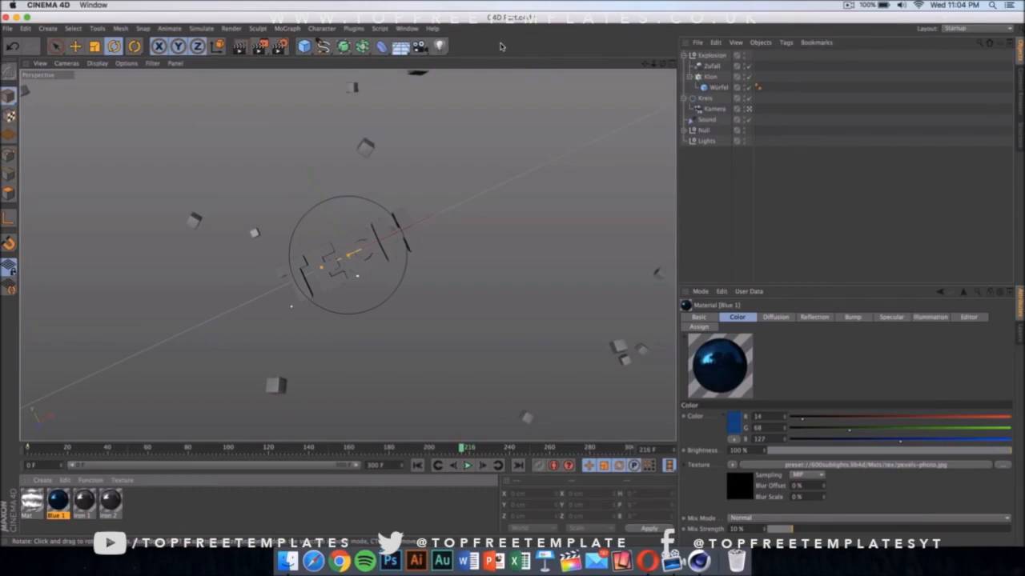
pyautogui.moveTo(679, 134)
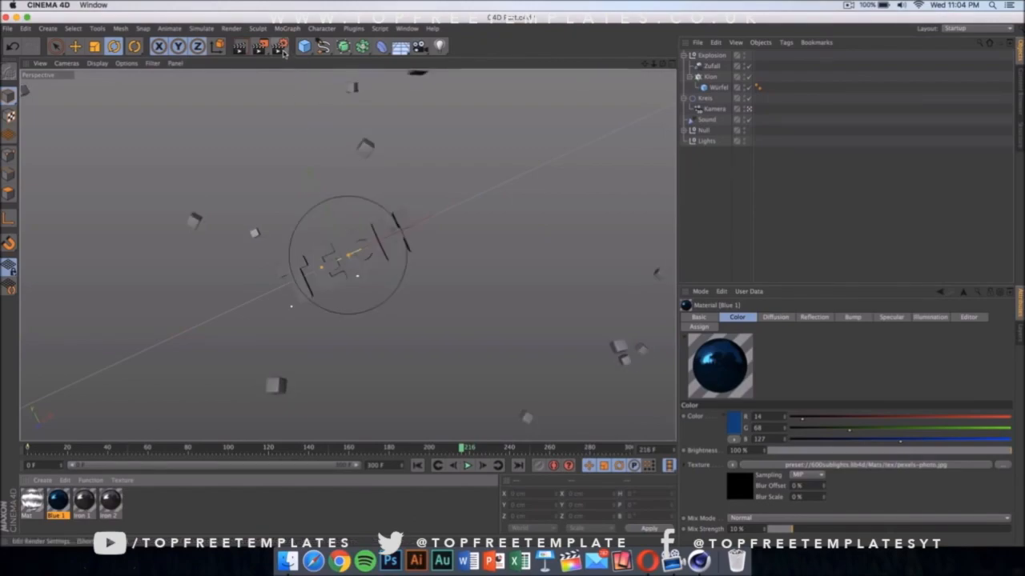
pyautogui.moveTo(281, 47)
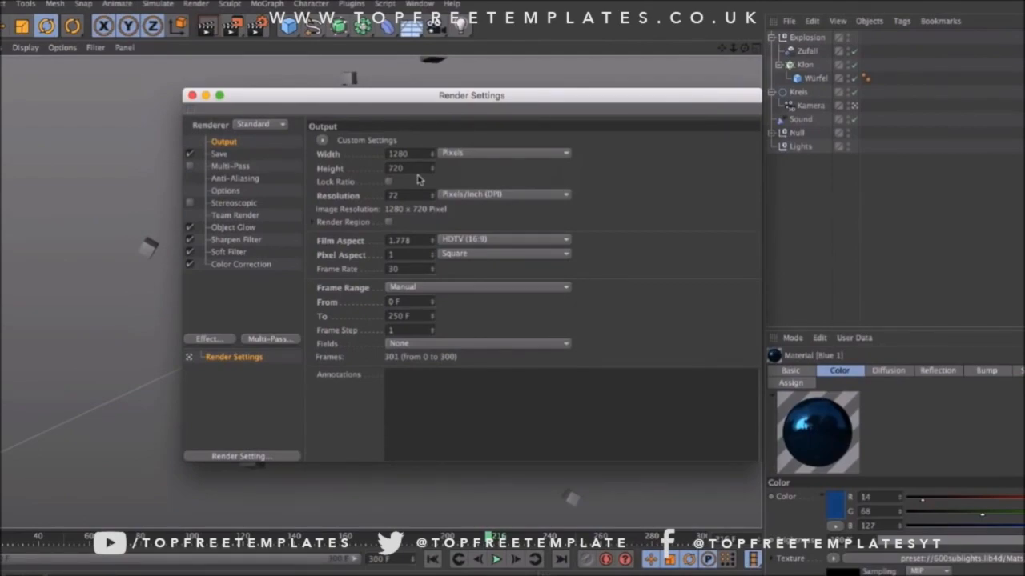
pyautogui.moveTo(639, 142)
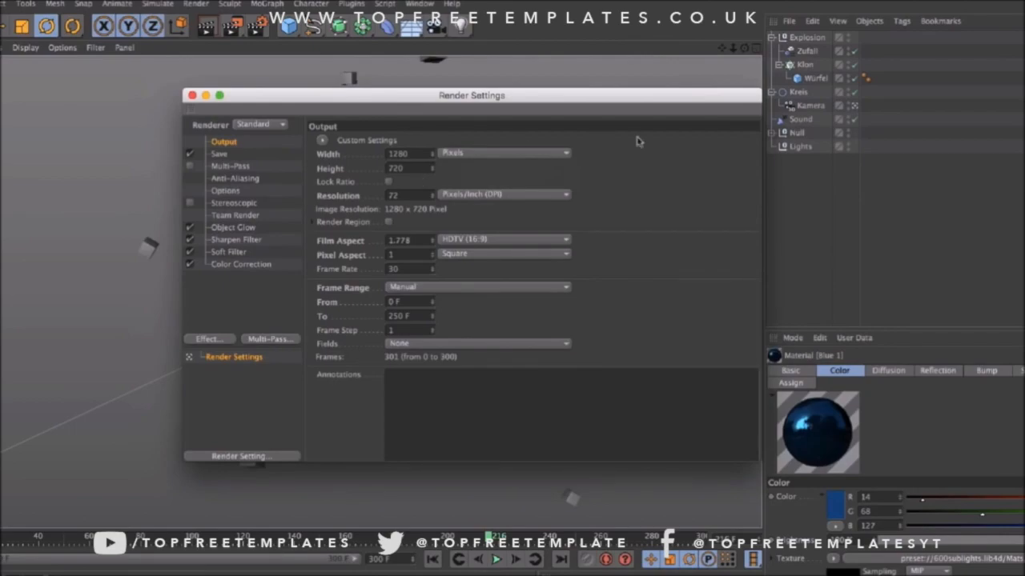
pyautogui.moveTo(258, 152)
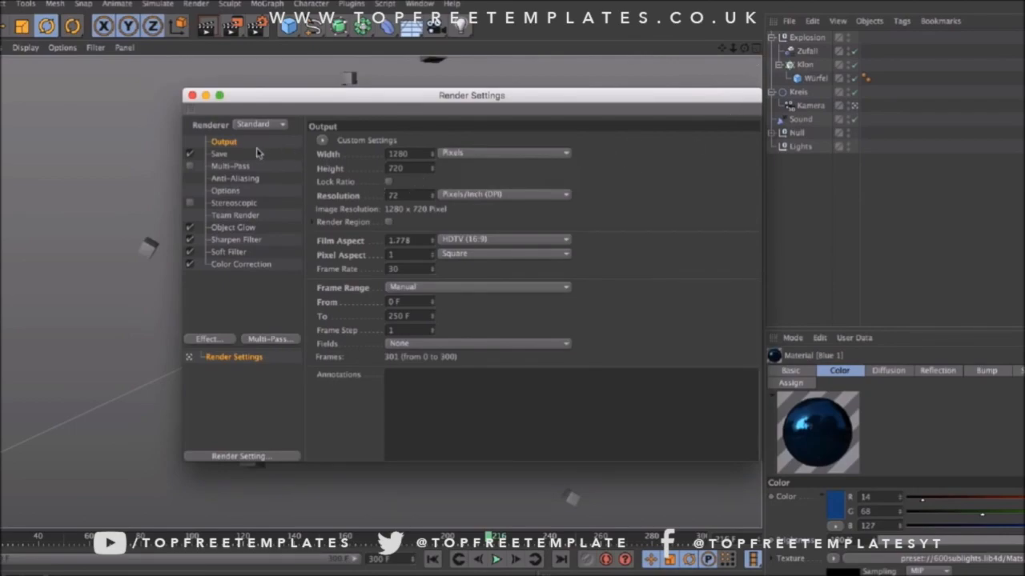
# - Show the Save page of Render Settings with 1280x720 output
pyautogui.click(219, 154)
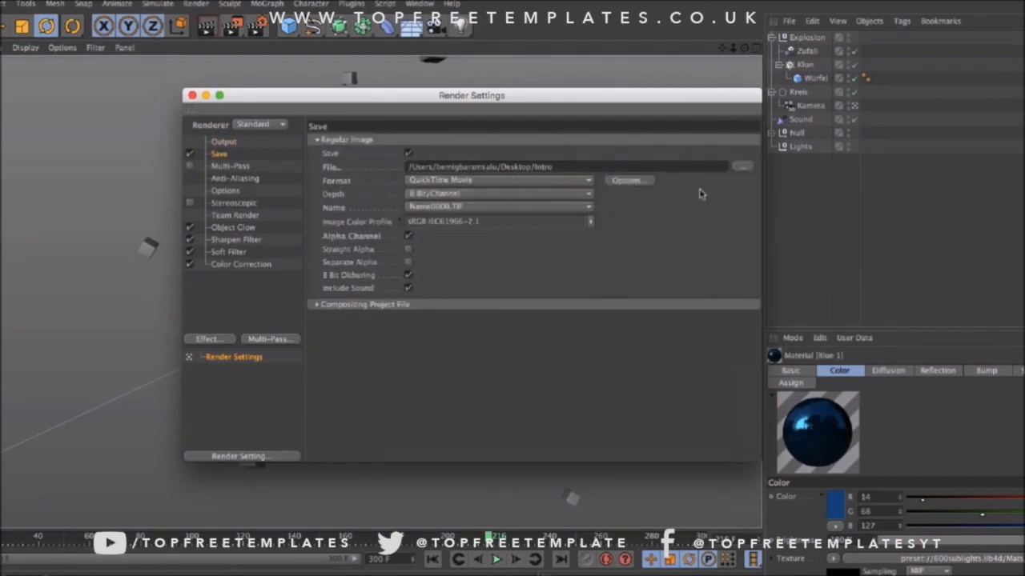
# - Set the render file to Desktop/Intro and open the output format list
pyautogui.click(740, 166)
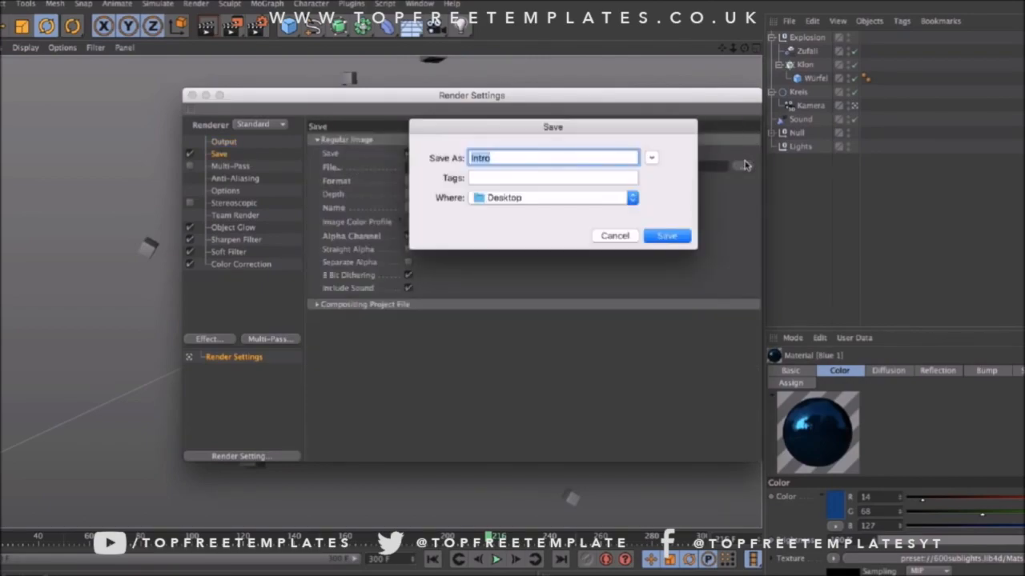
pyautogui.moveTo(593, 210)
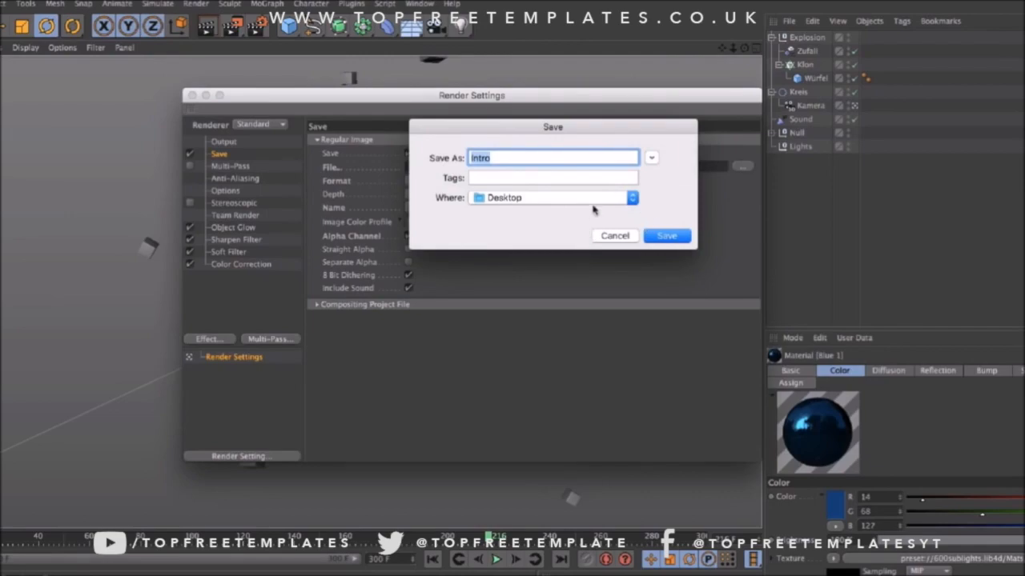
pyautogui.click(666, 236)
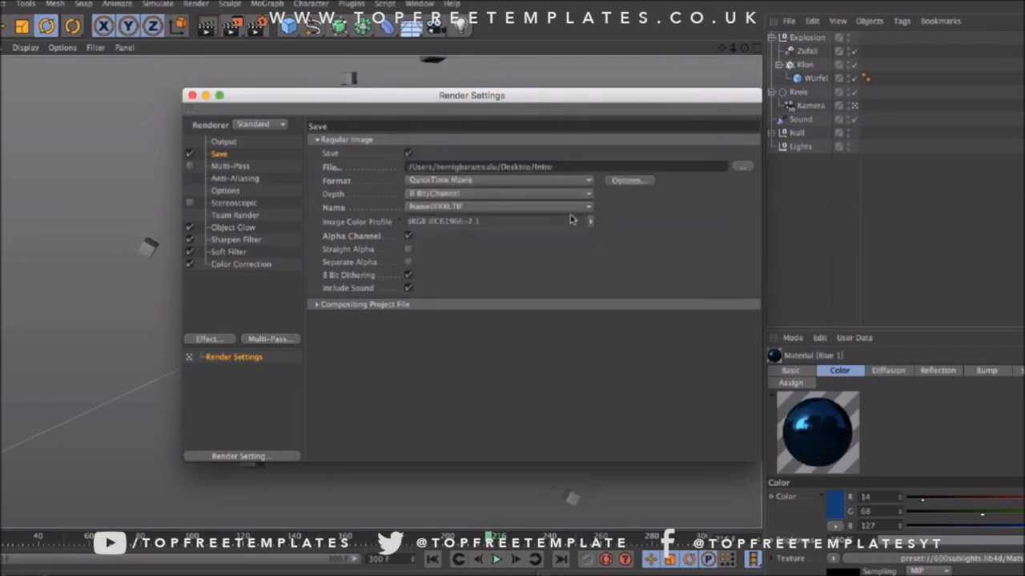
pyautogui.click(496, 180)
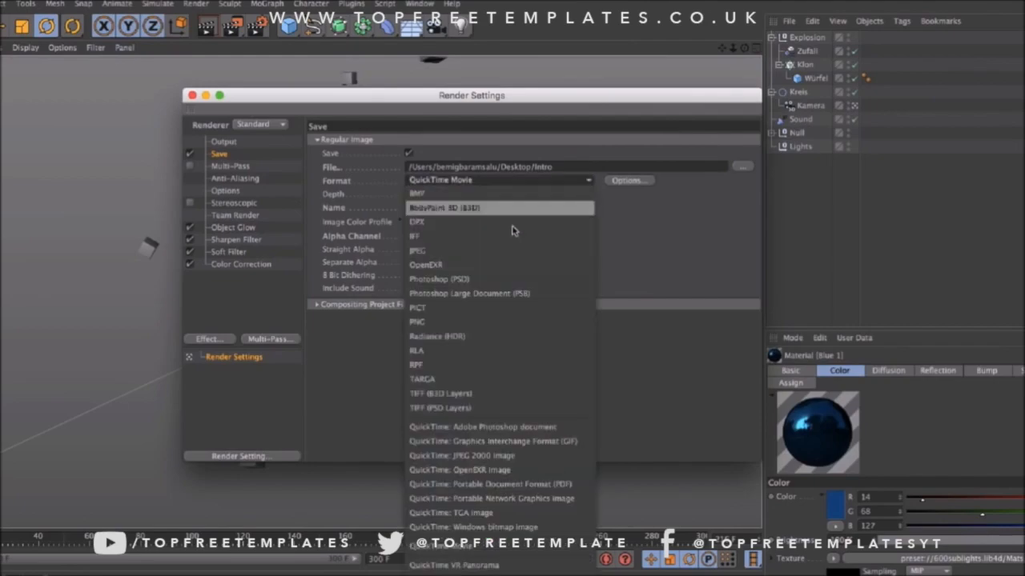
pyautogui.moveTo(540, 484)
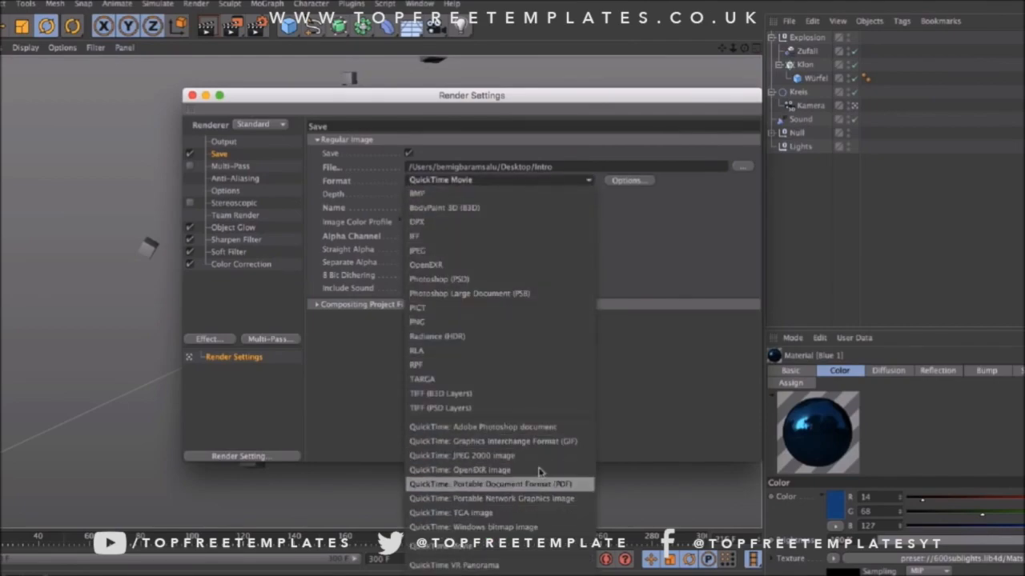
pyautogui.moveTo(526, 321)
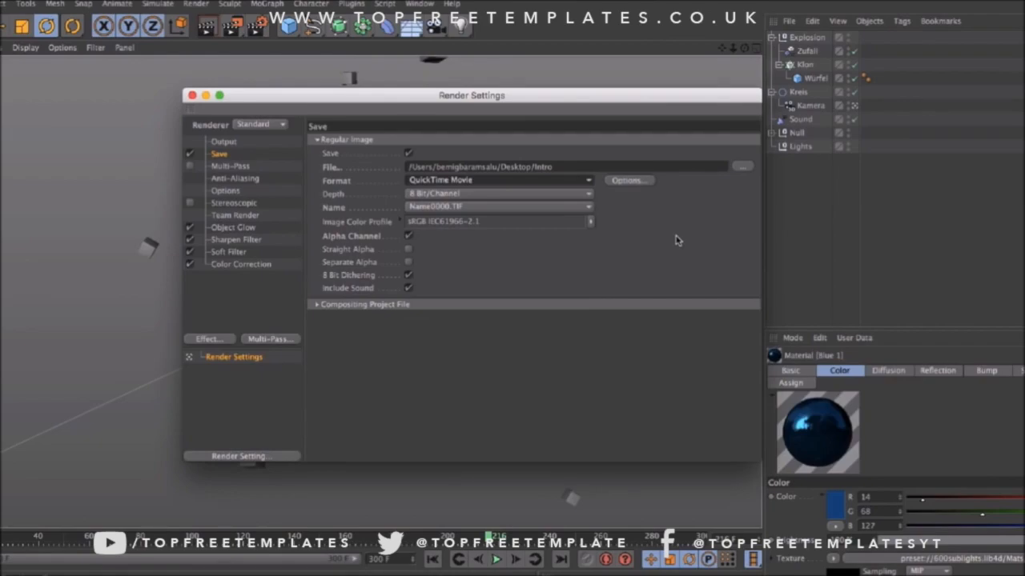
pyautogui.moveTo(648, 192)
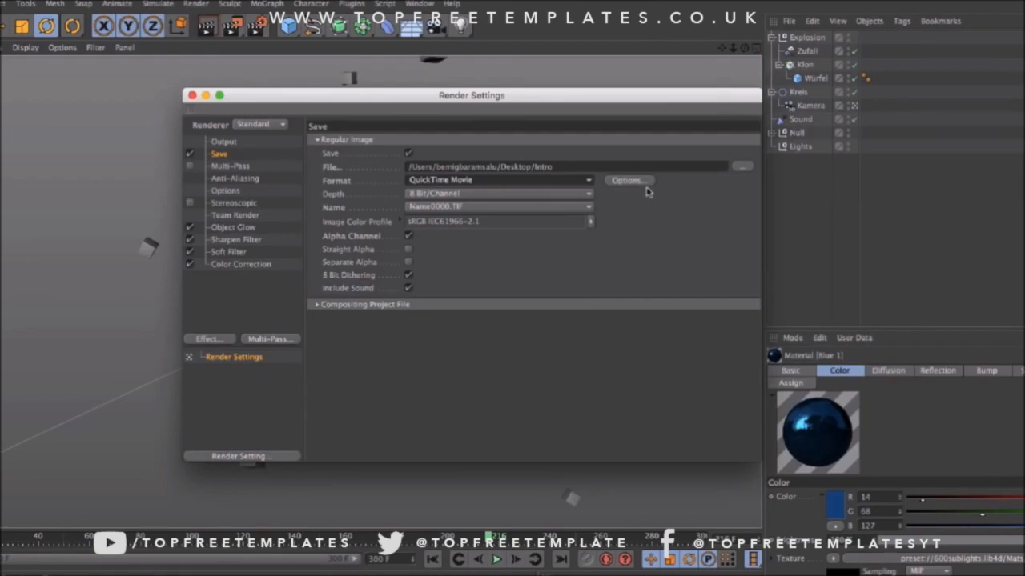
pyautogui.moveTo(521, 195)
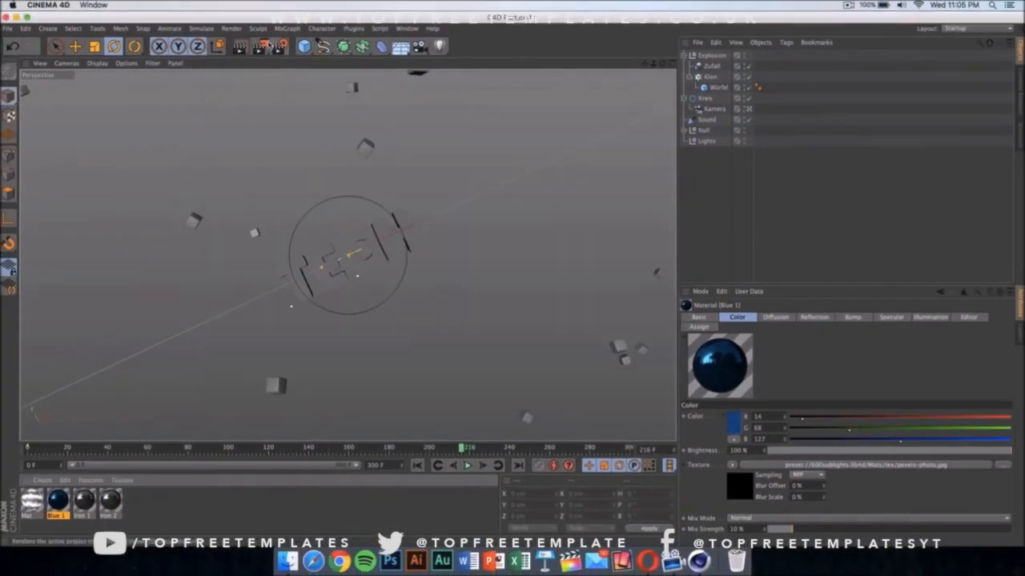
pyautogui.moveTo(260, 46)
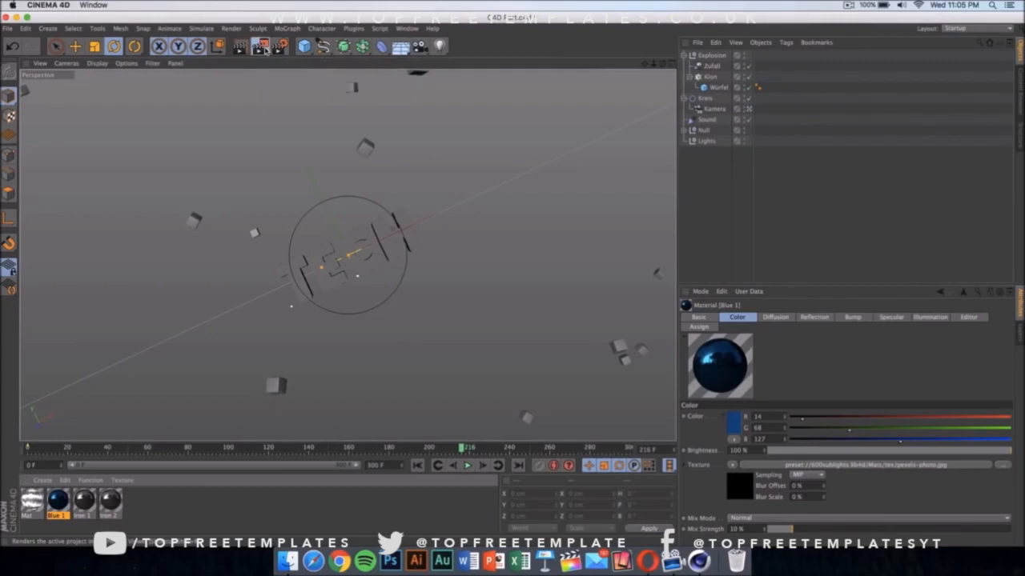
# - Render the intro scene to the Picture Viewer, producing Intro.mov on the desktop
pyautogui.click(260, 45)
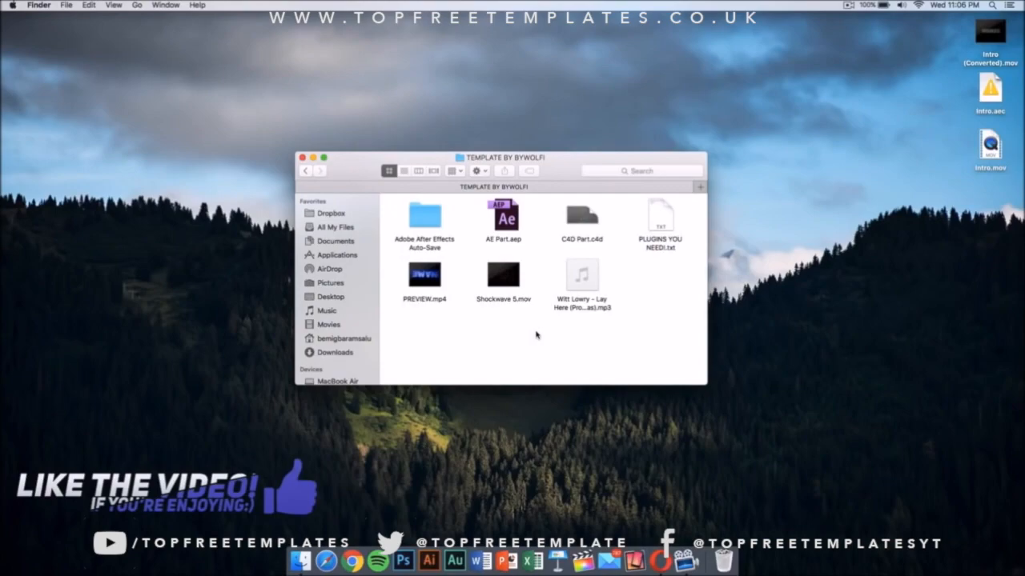
pyautogui.moveTo(505, 273)
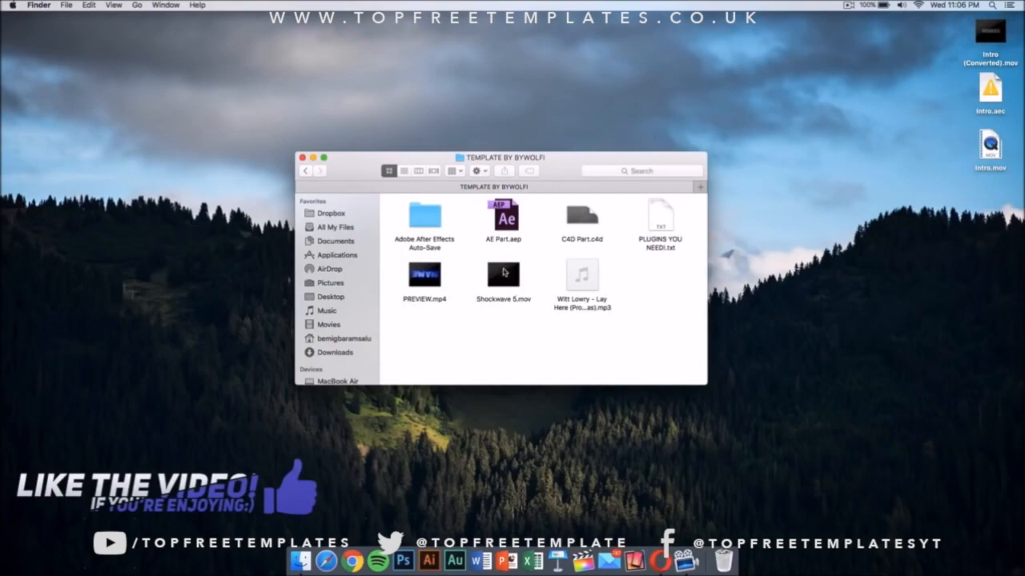
pyautogui.moveTo(504, 272)
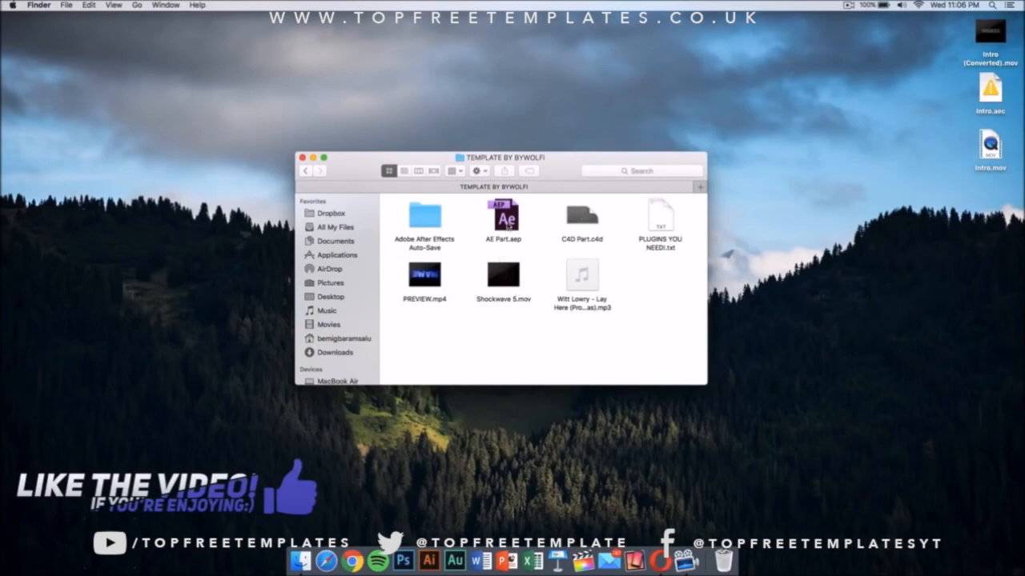
# - Open AE Part.aep from the TEMPLATE BY BYWOLFI folder in After Effects
pyautogui.click(503, 216)
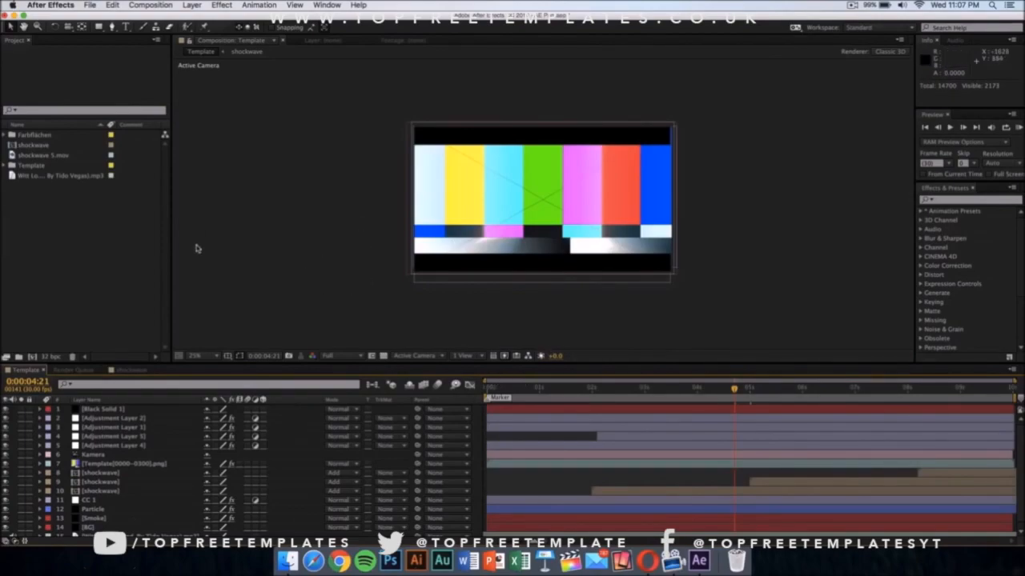
pyautogui.moveTo(359, 251)
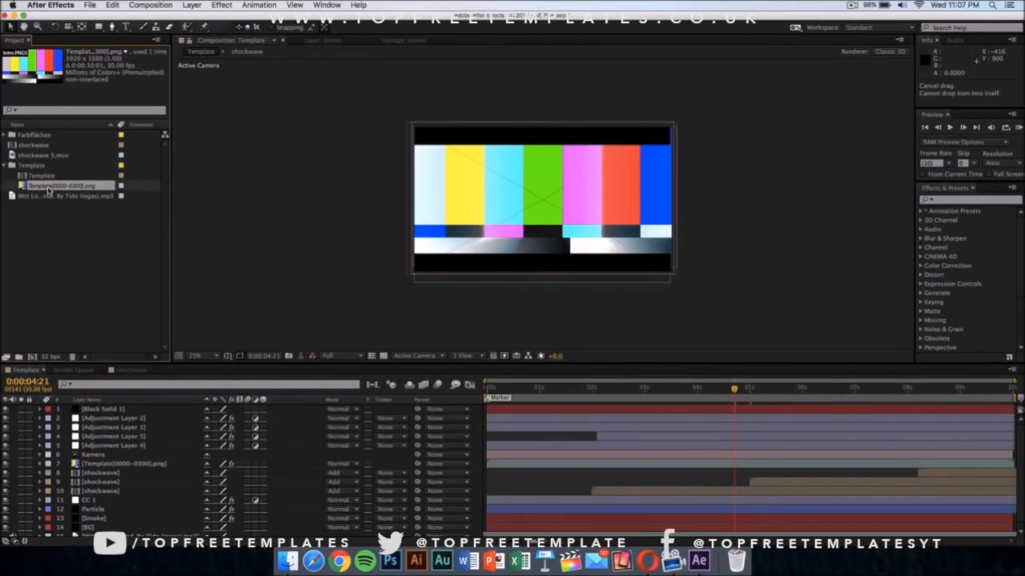
# - Swap the Template PNG placeholder for Intro (Converted).mov from the Desktop
pyautogui.rightClick(62, 186)
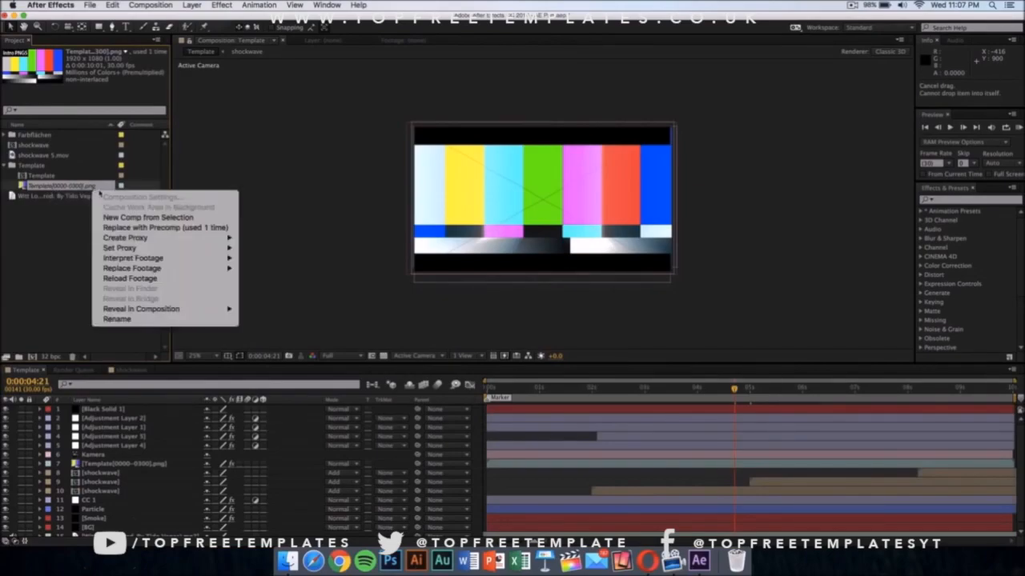
pyautogui.moveTo(133, 268)
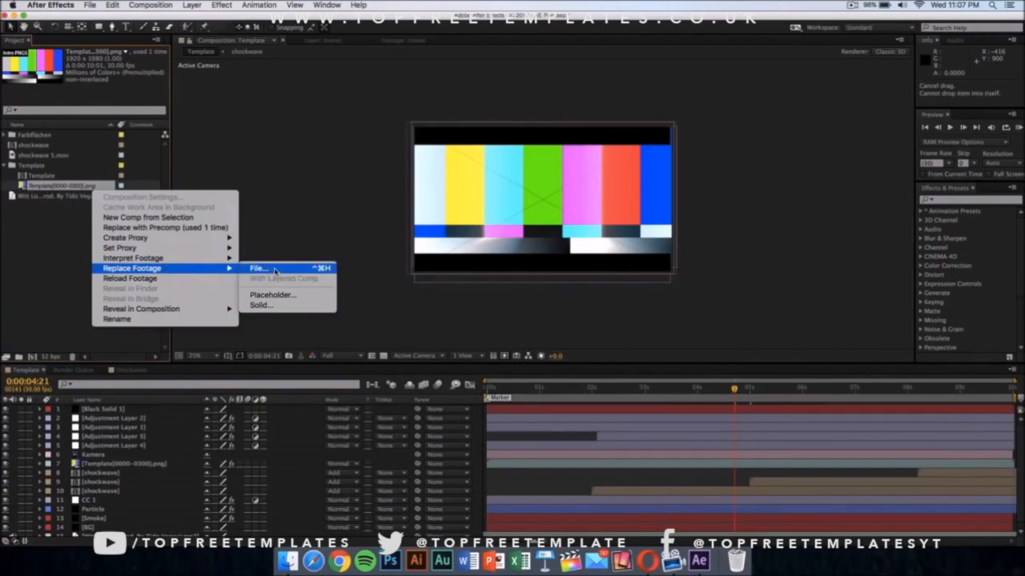
pyautogui.click(258, 267)
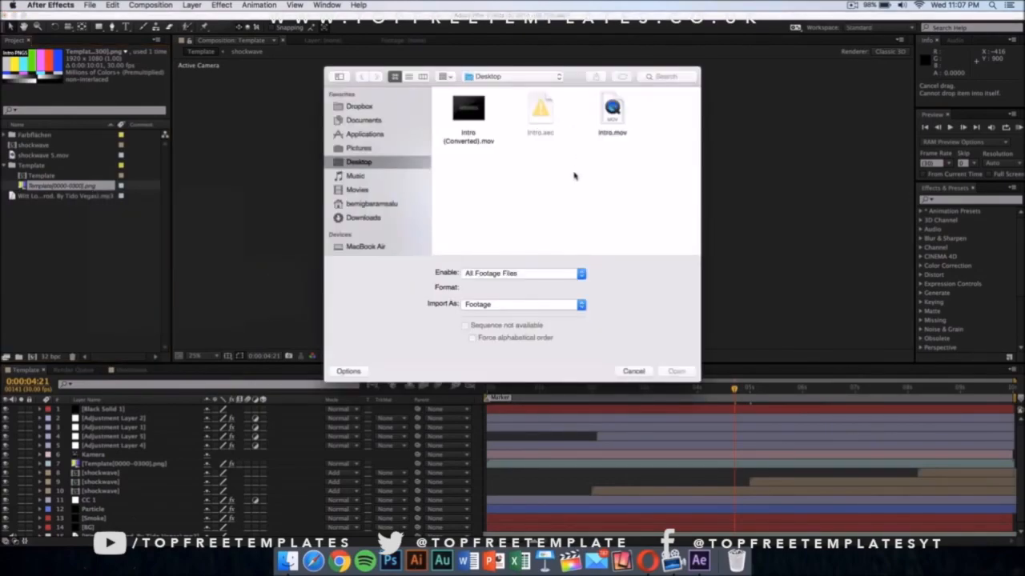
pyautogui.moveTo(591, 187)
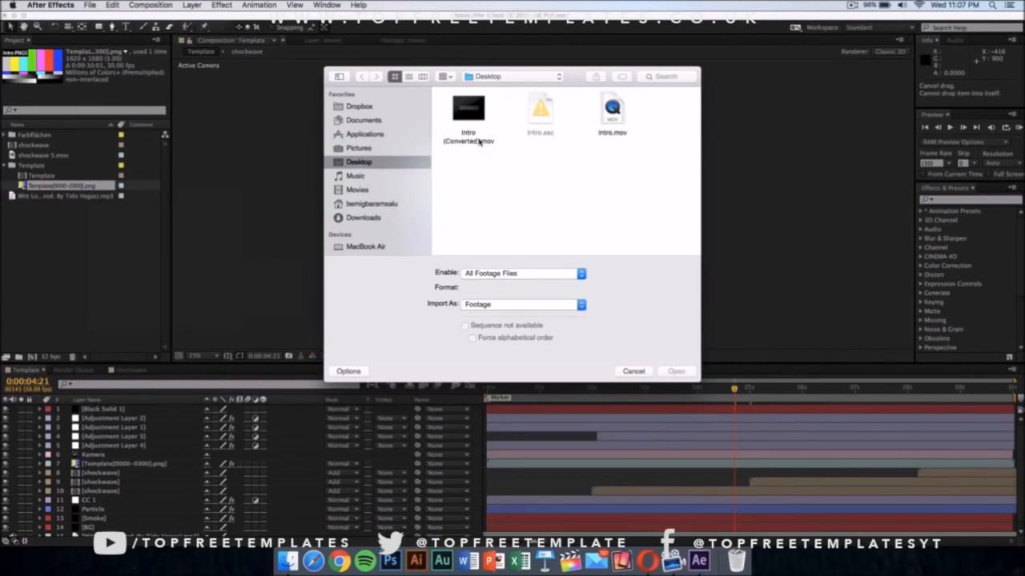
pyautogui.click(468, 108)
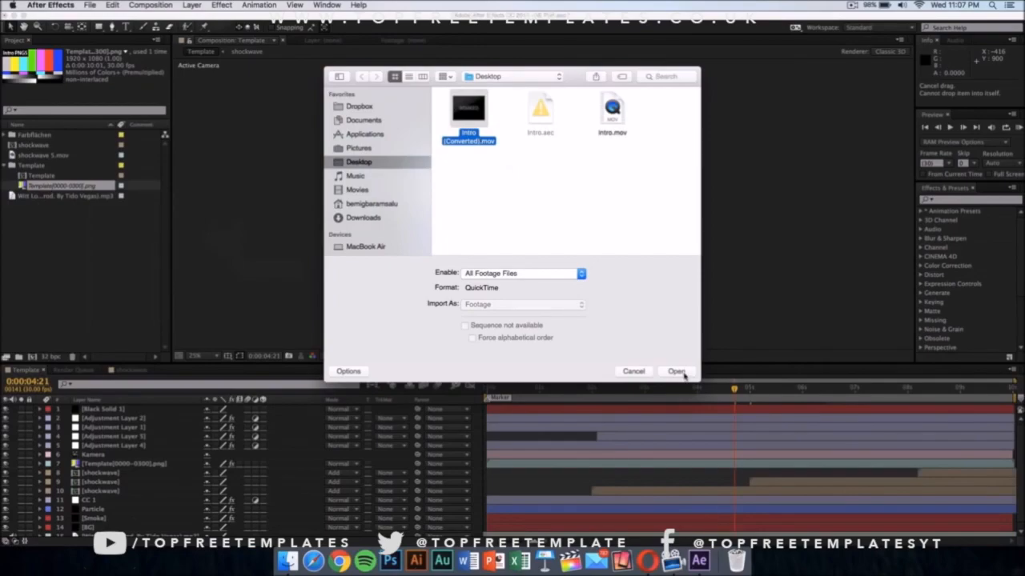
pyautogui.click(676, 370)
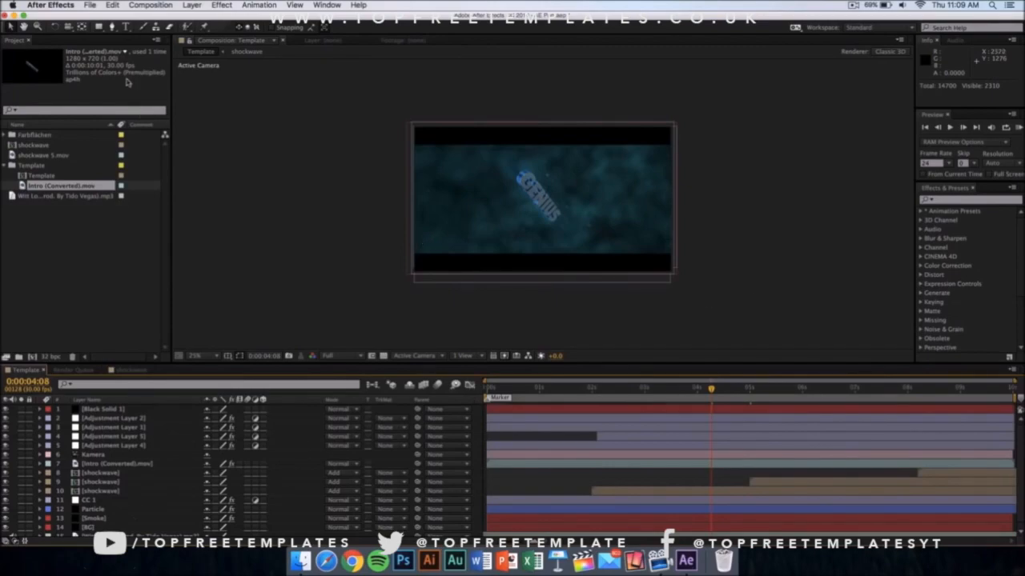
# - Add the Template composition to the Render Queue from the Composition menu
pyautogui.click(150, 4)
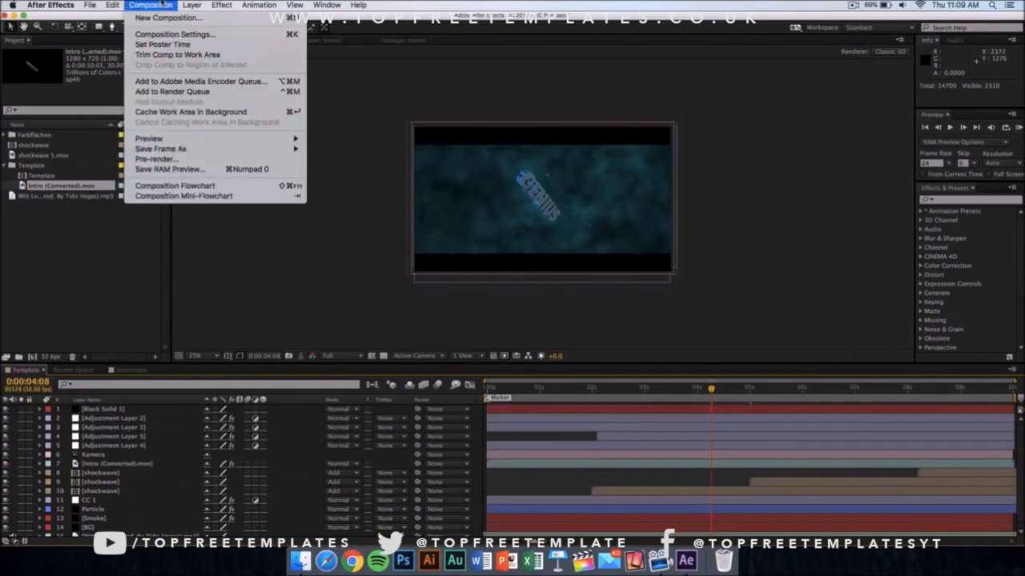
pyautogui.moveTo(172, 91)
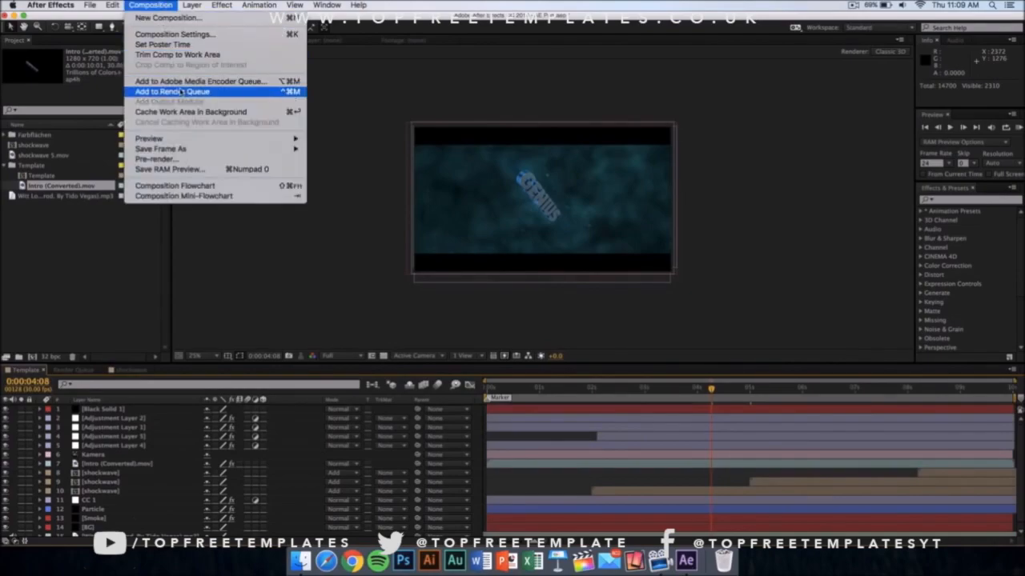
pyautogui.click(173, 91)
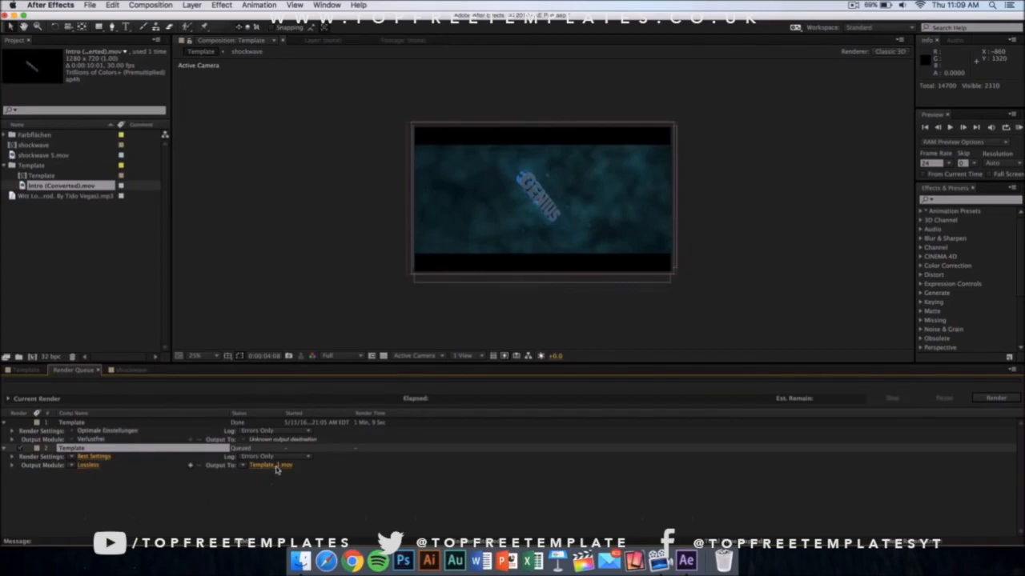
# - Save the output as Template_1.mov QuickTime on the Desktop and start the render
pyautogui.click(270, 465)
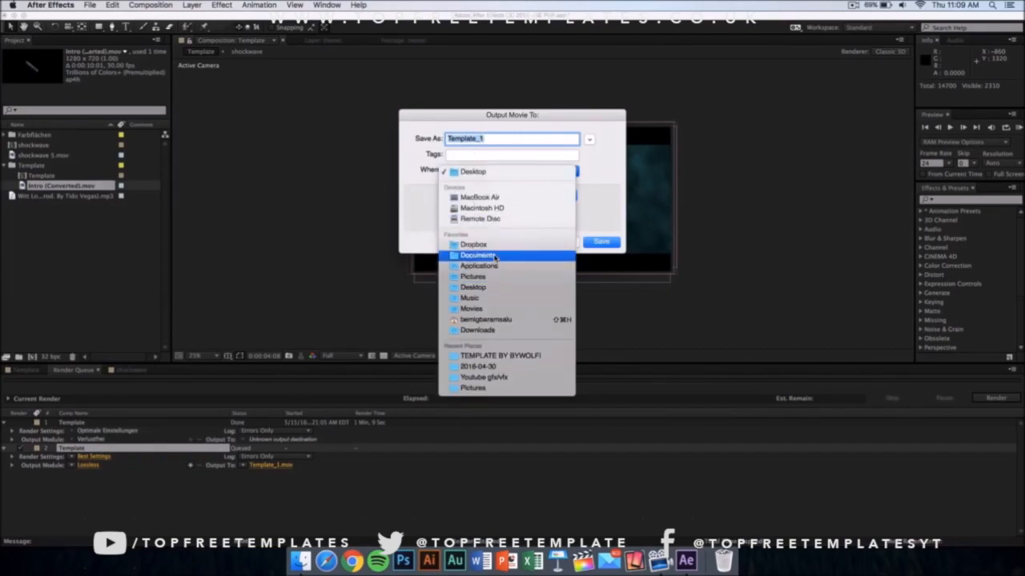
pyautogui.moveTo(614, 192)
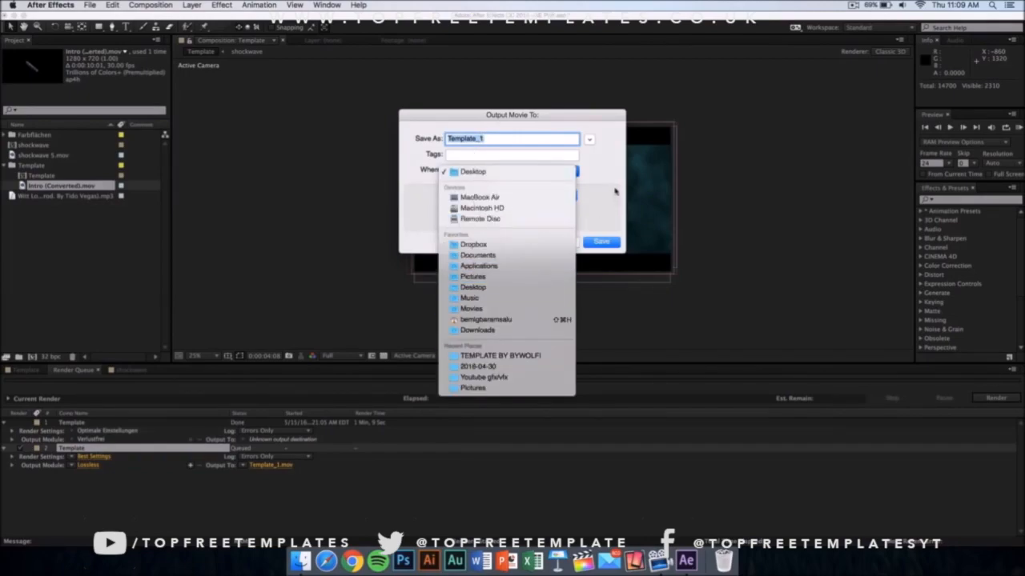
pyautogui.click(472, 170)
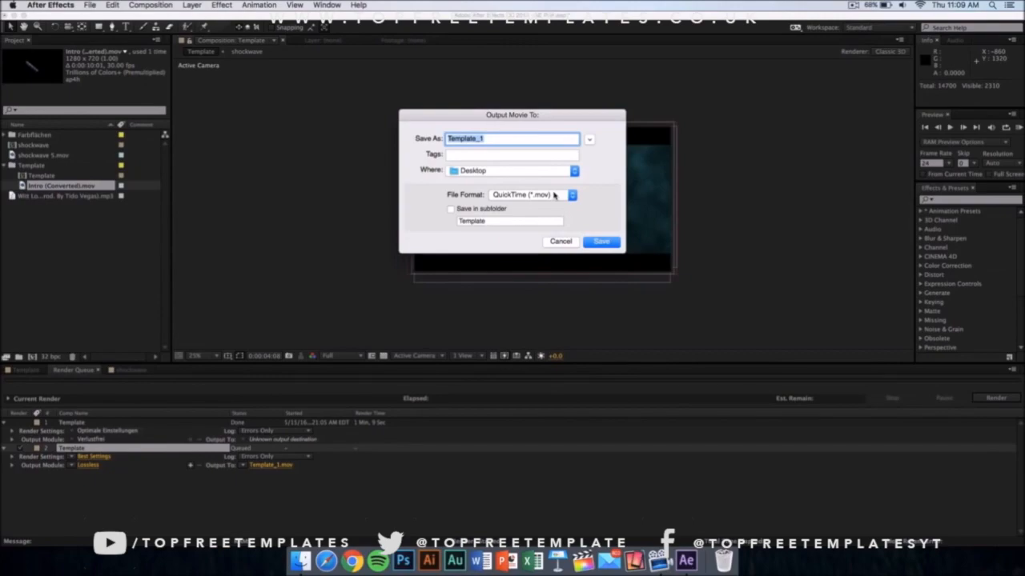
pyautogui.moveTo(527, 228)
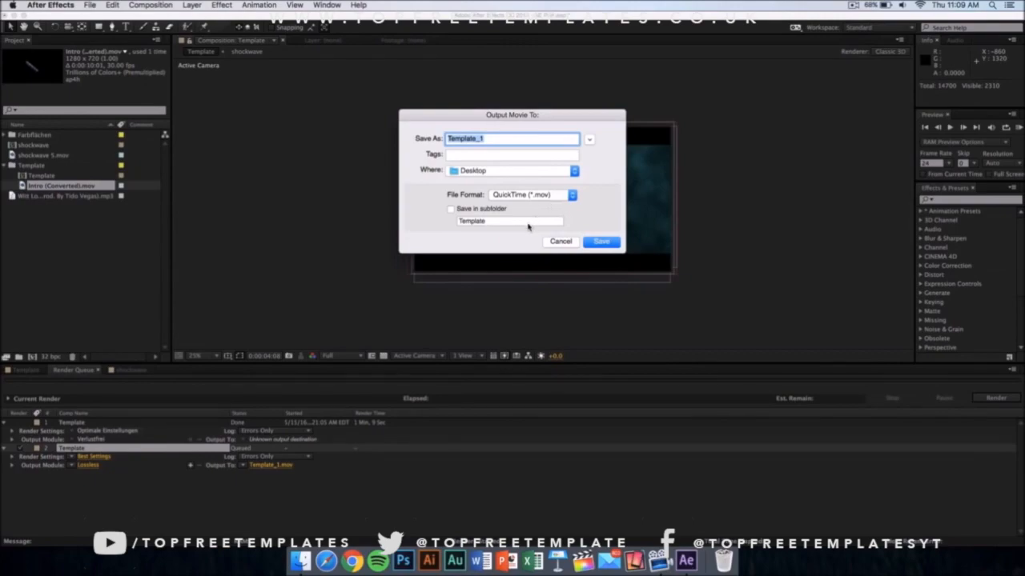
pyautogui.moveTo(536, 227)
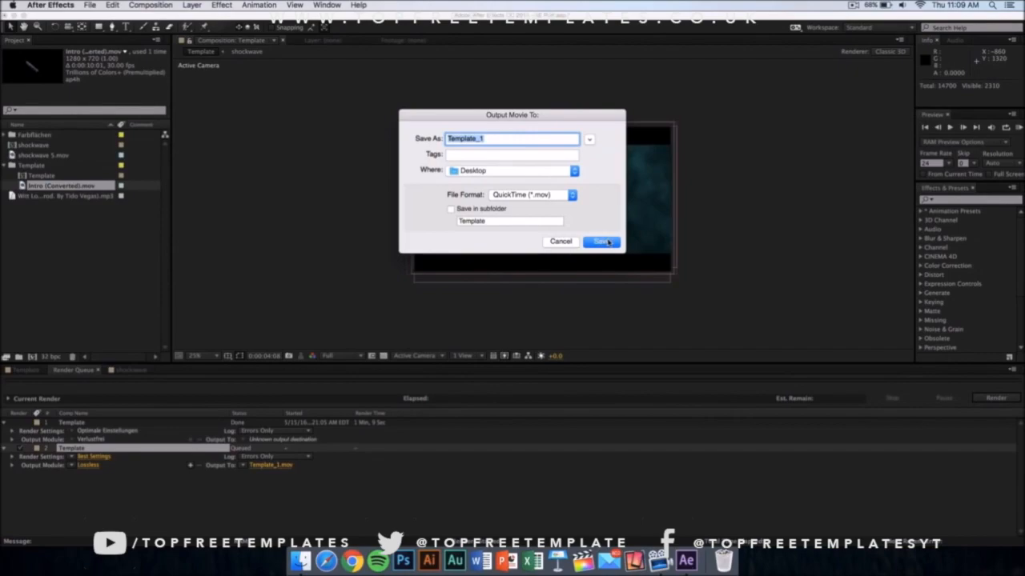
pyautogui.click(601, 242)
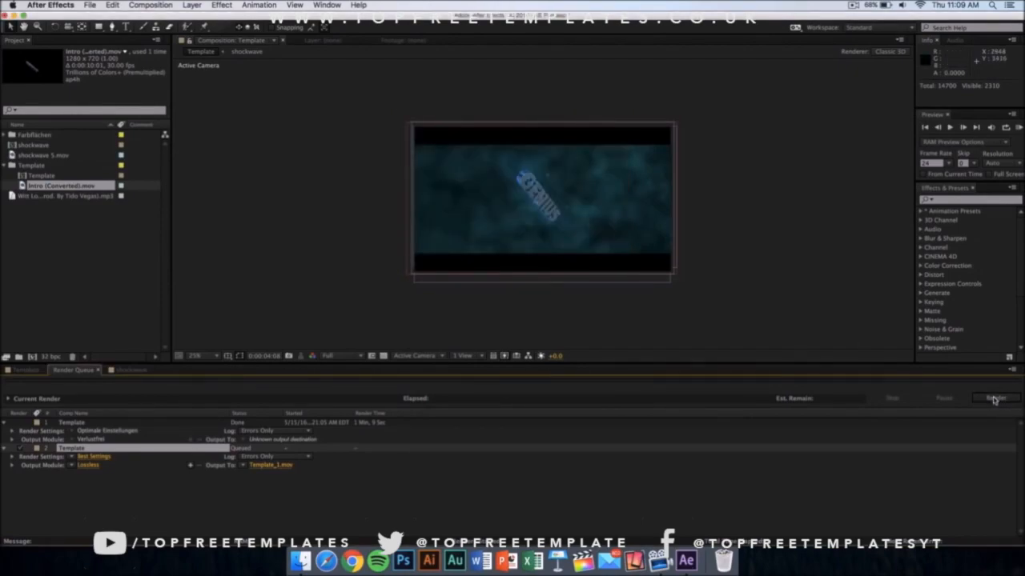
pyautogui.click(994, 398)
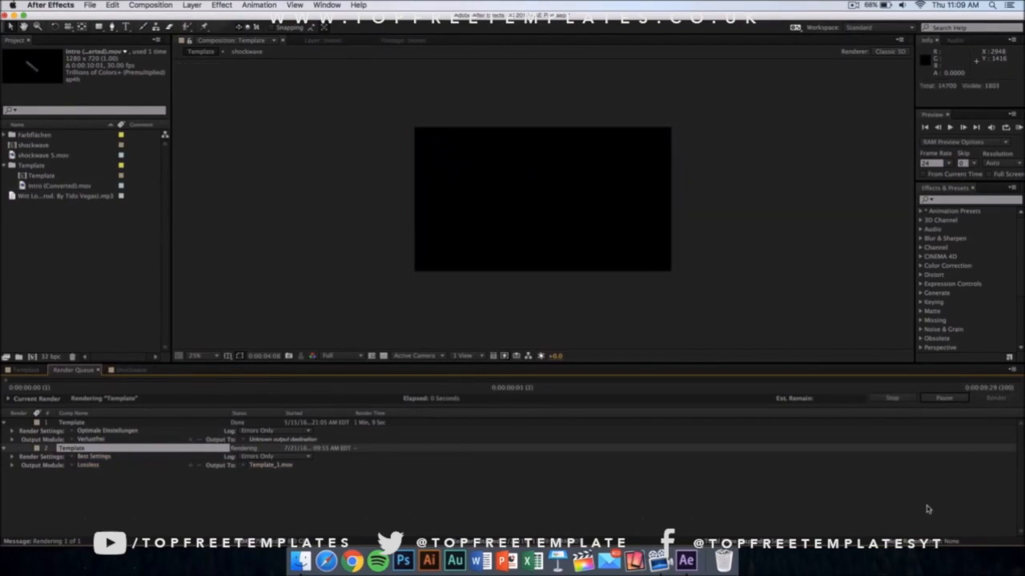